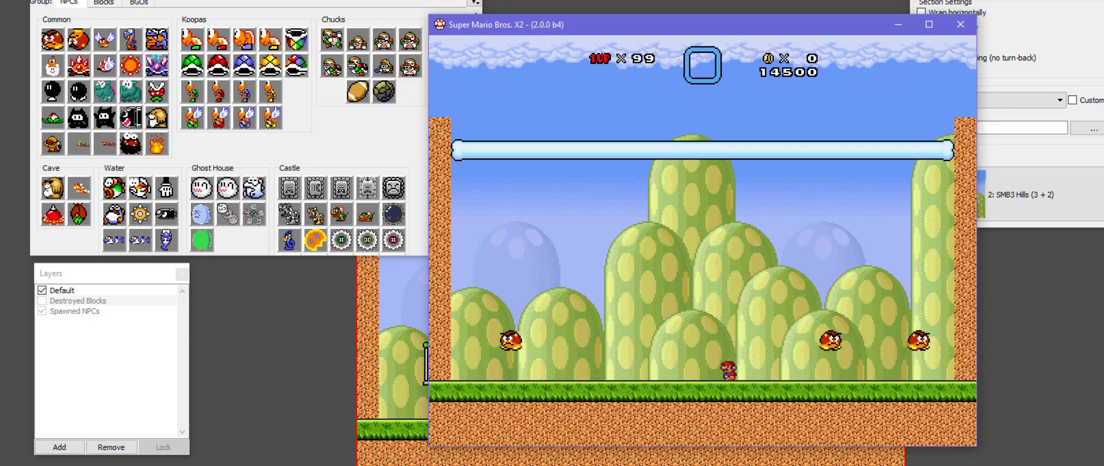
Step: Close the SMBX2 test window and return to editing the three-Goomba stretch
click(960, 25)
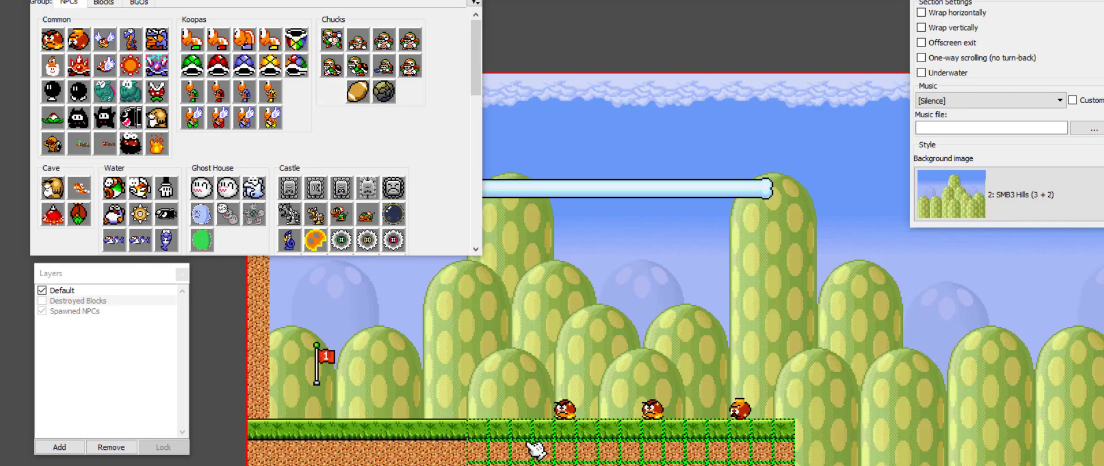
click(556, 418)
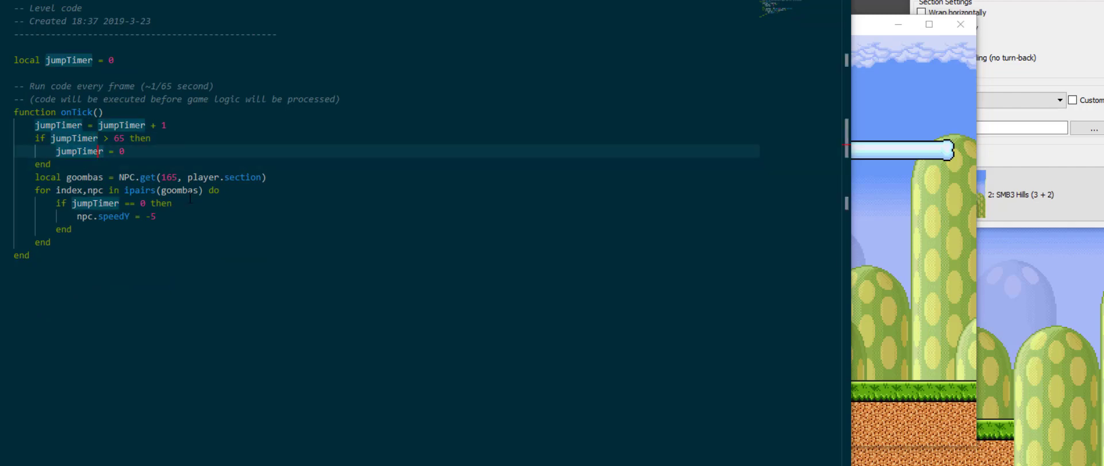
click(70, 229)
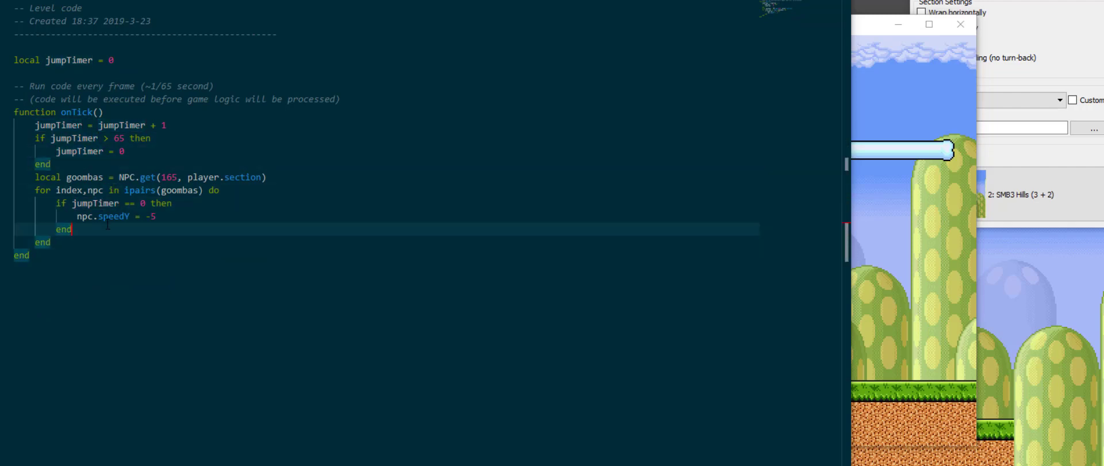
double_click(113, 217)
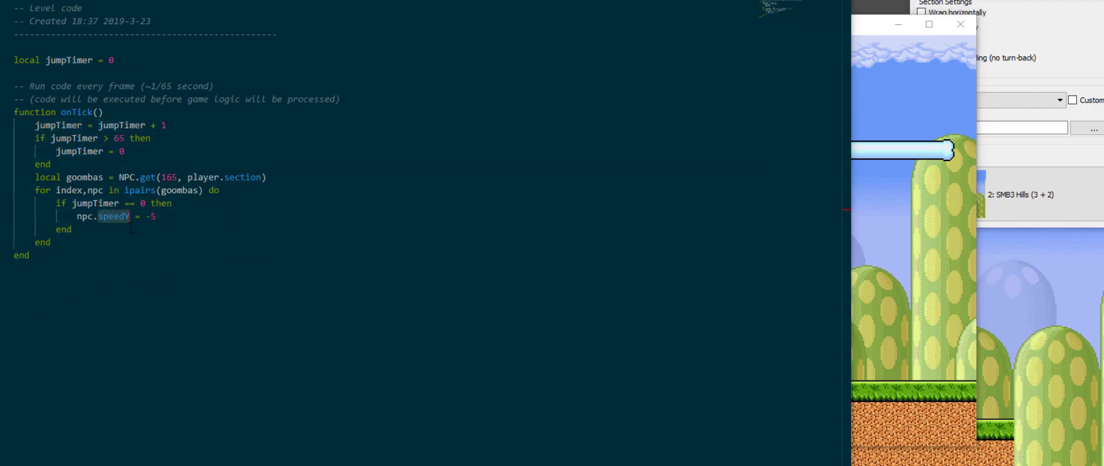
click(133, 225)
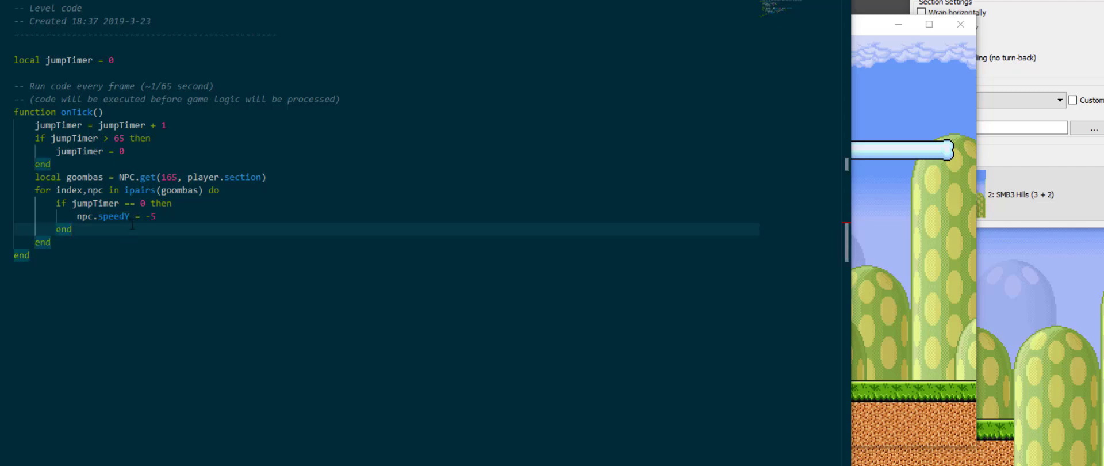
double_click(95, 203)
text(l)
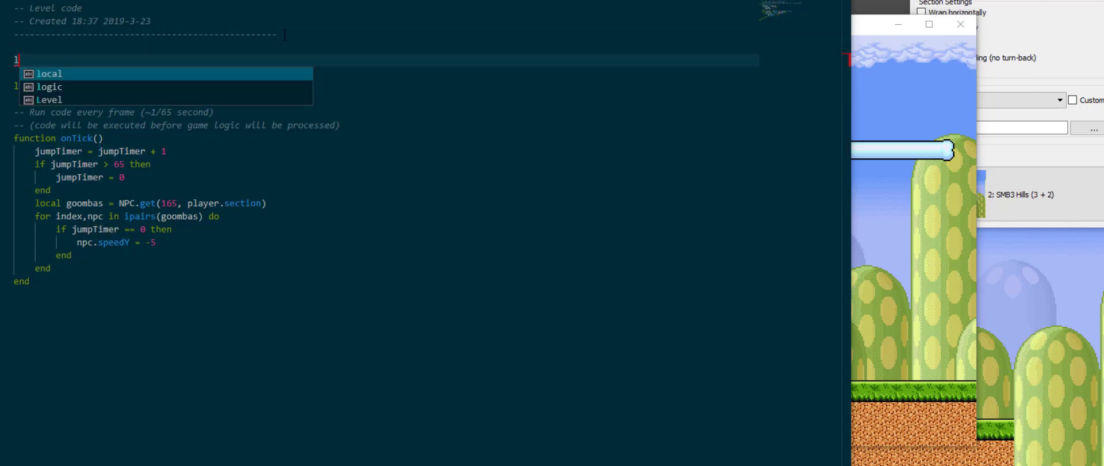
Step: Add local pnpc = require("pnpc") above jumpTimer
text(ocal p)
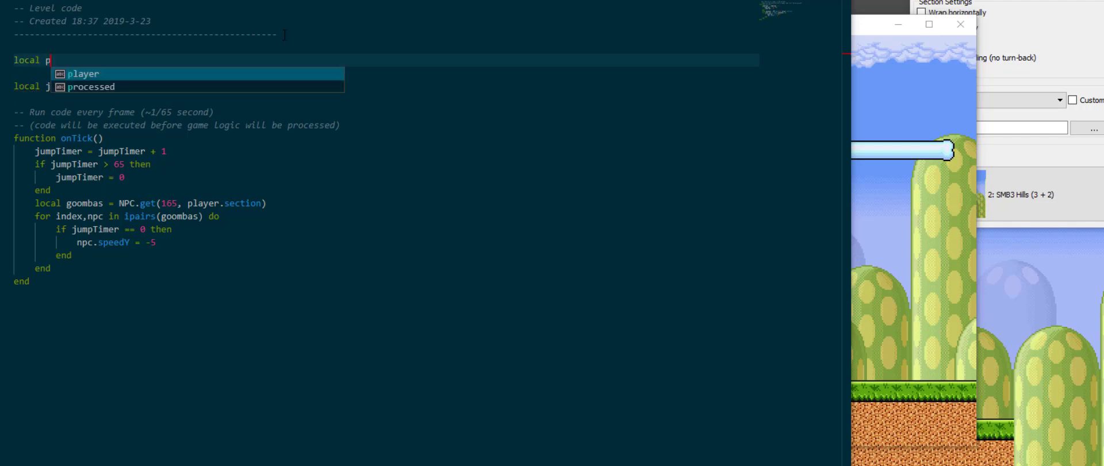
text(npc = require(")
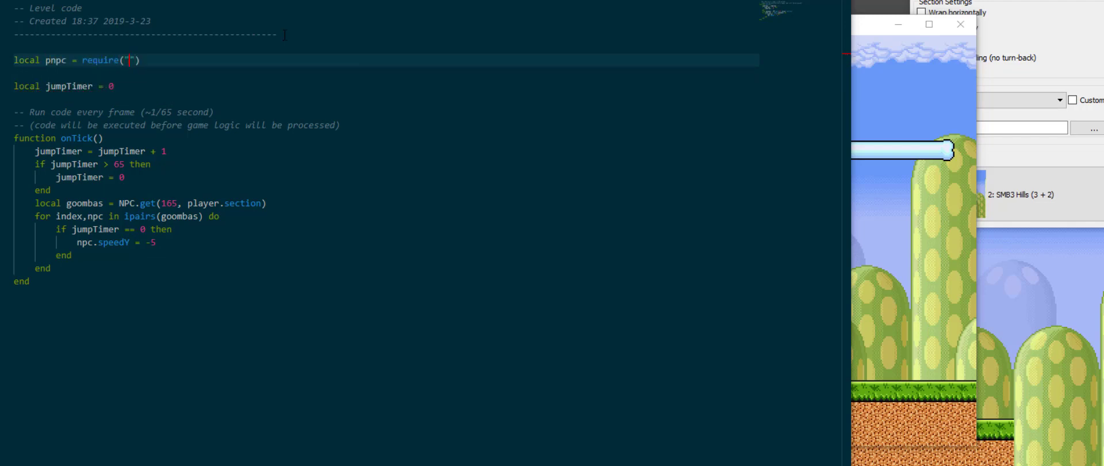
text(pnpc)
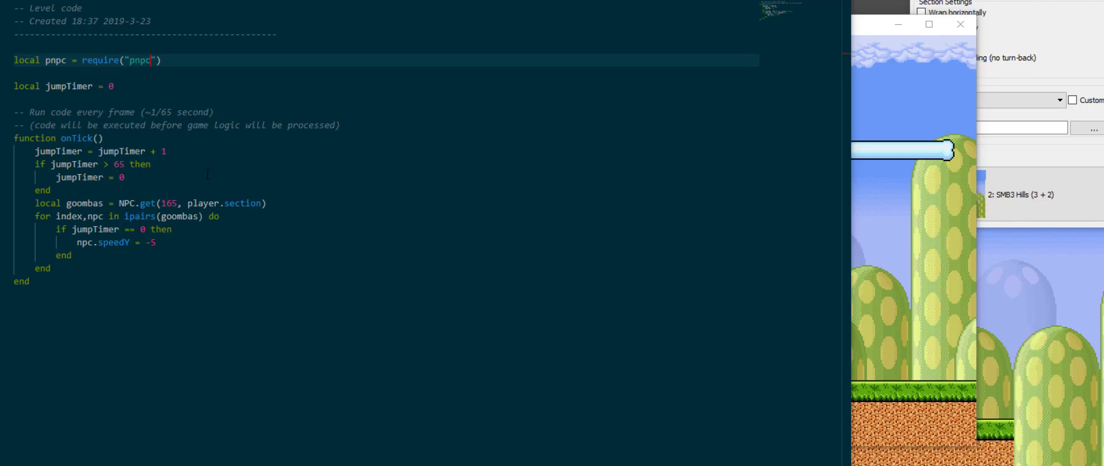
mouse_move(245, 303)
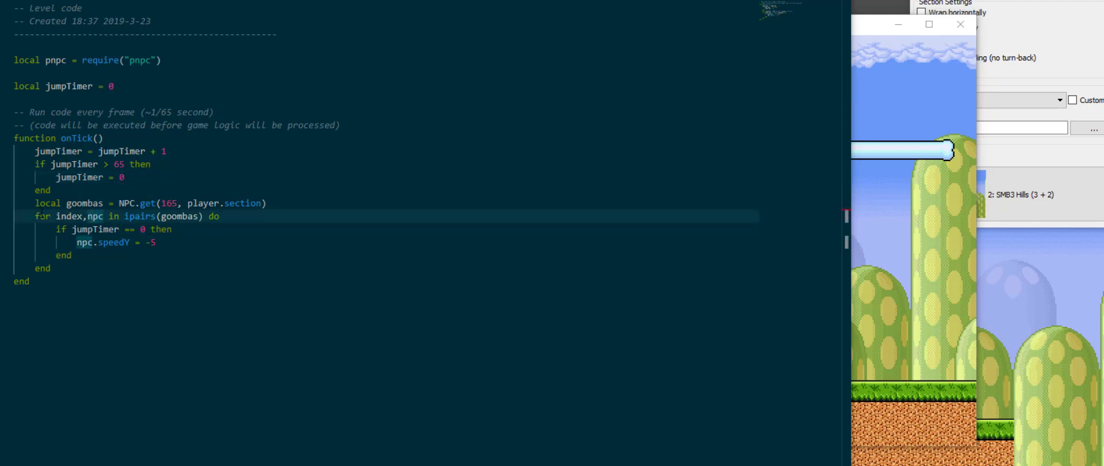
click(42, 268)
text(npc = pnpc.wrap(npc)
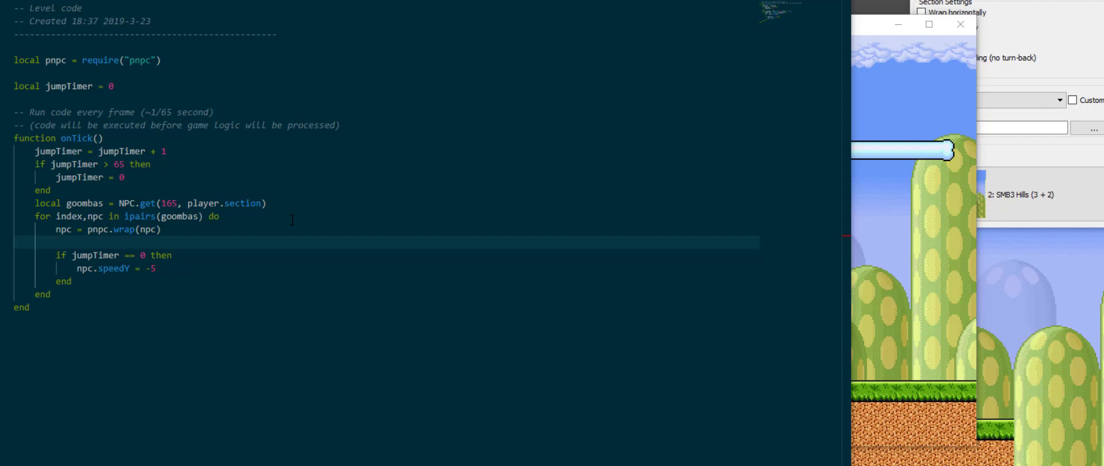
Step: Add npc = pnpc.wrap(npc) and set npc.data.timer to 0 when it is nil
text(if npc.)
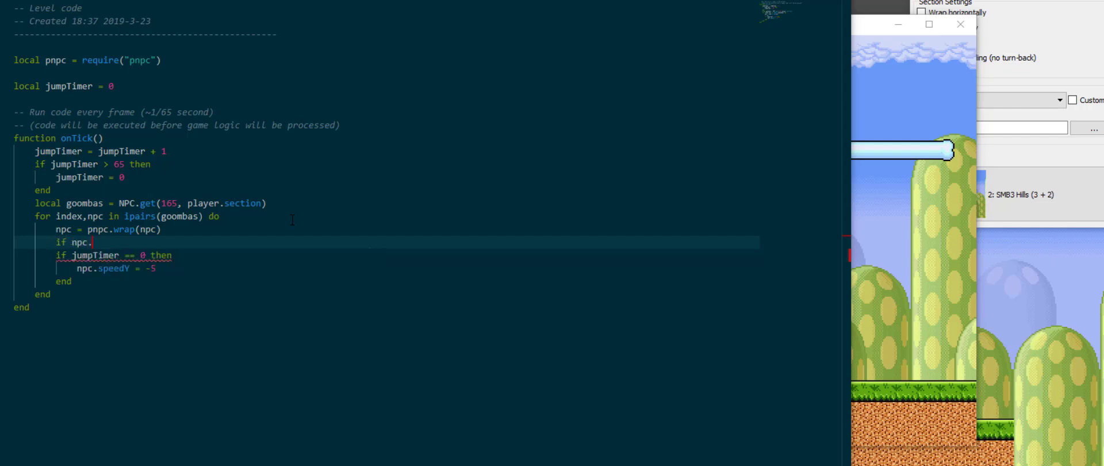
text(data.)
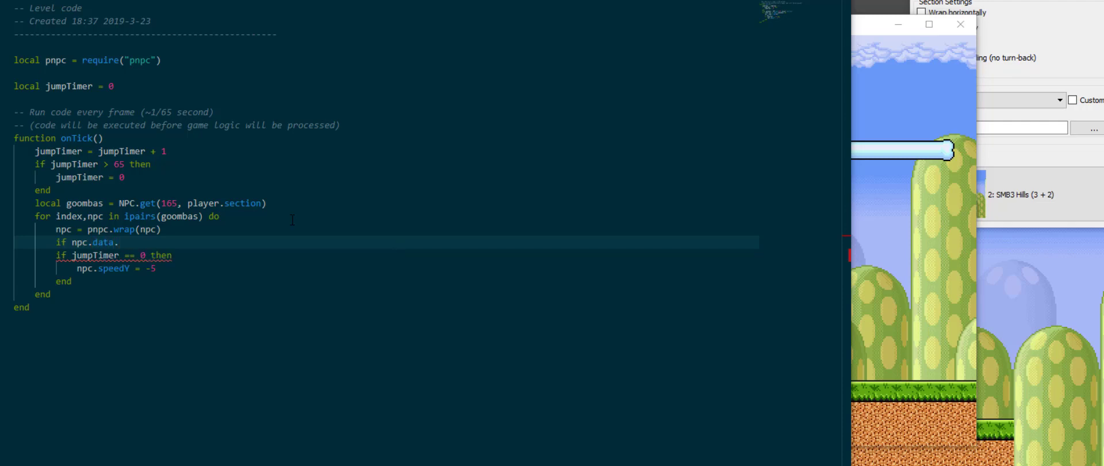
text(ti)
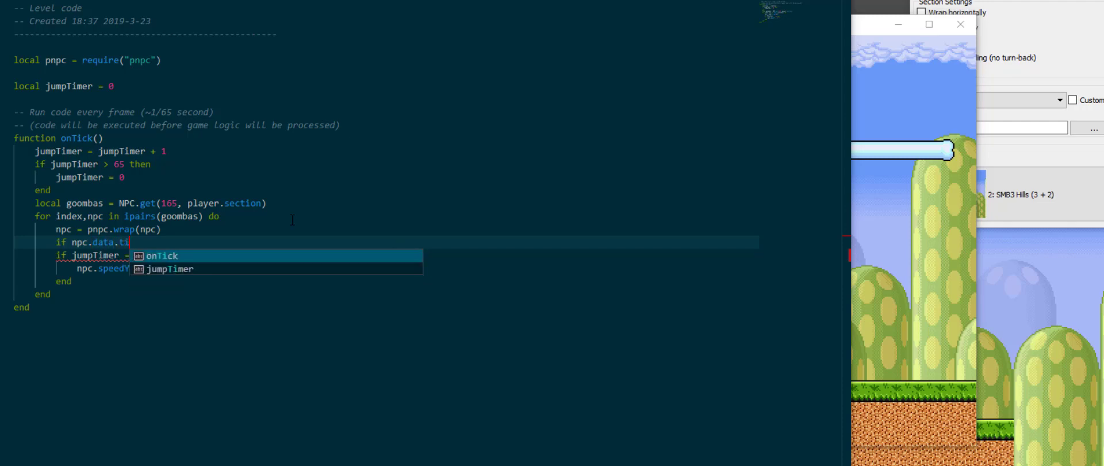
text(mer == nil the)
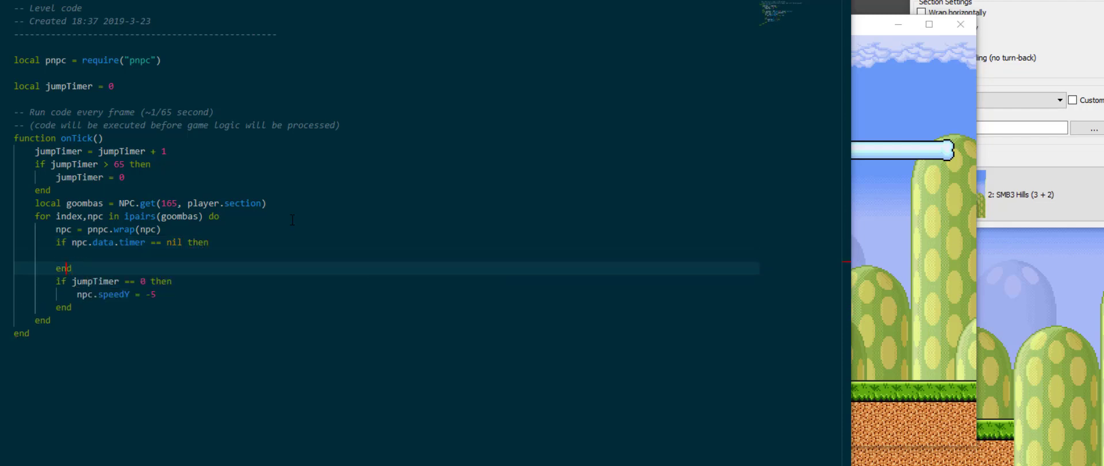
text(npc.data.timer = 0)
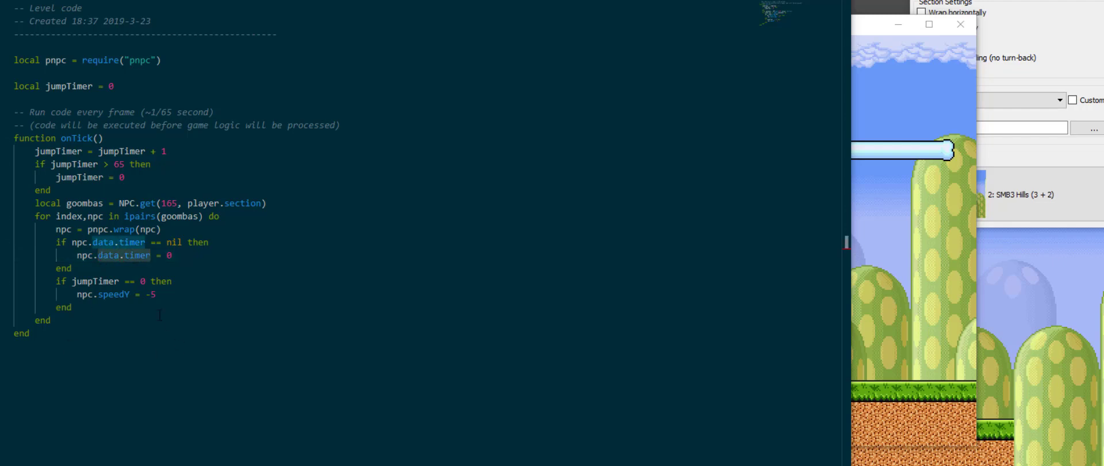
Step: Add a camera local, print npc.data.timer, increment it, and jump when timer % 65 == 0
click(64, 268)
text(Text.print(npc.data.timer, v.x - cam.x, v.y - cam.y))
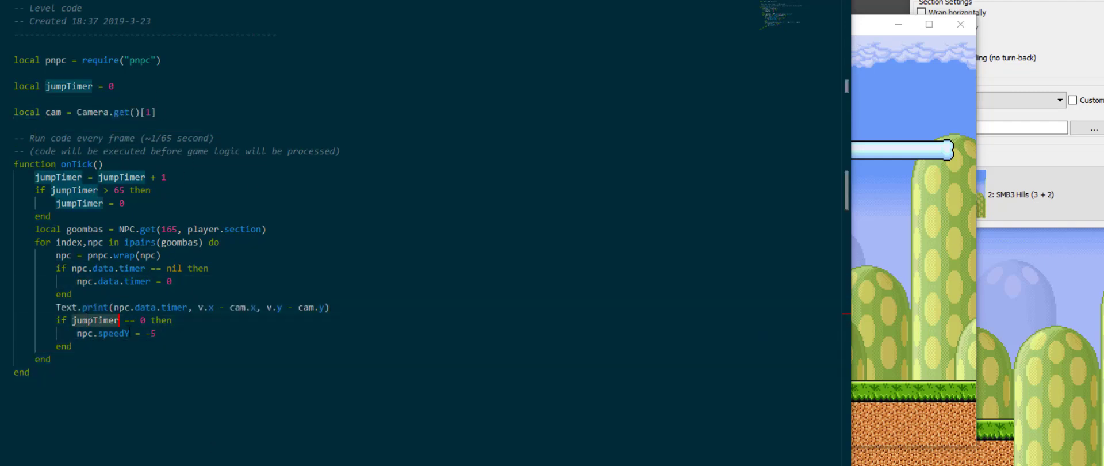
click(328, 307)
text(npc.data.)
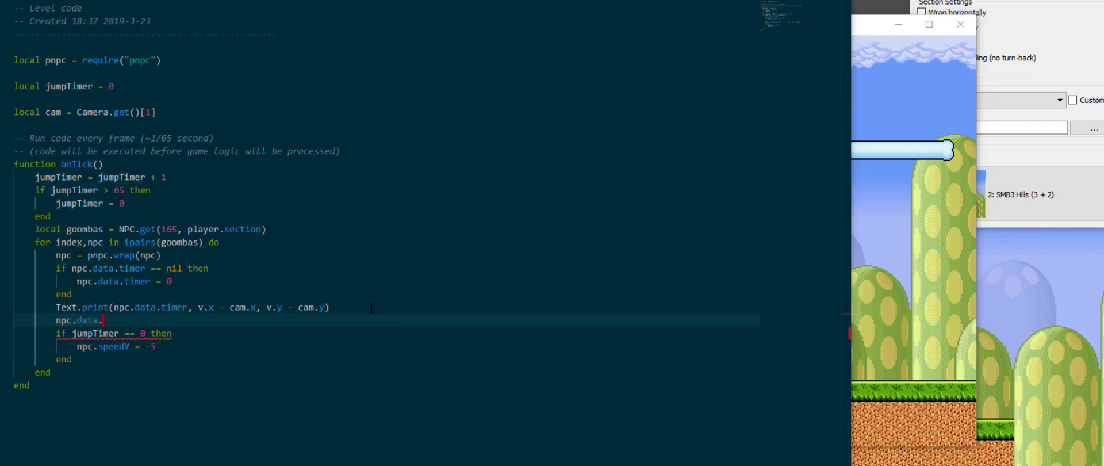
text(timer = npc.data.timer +)
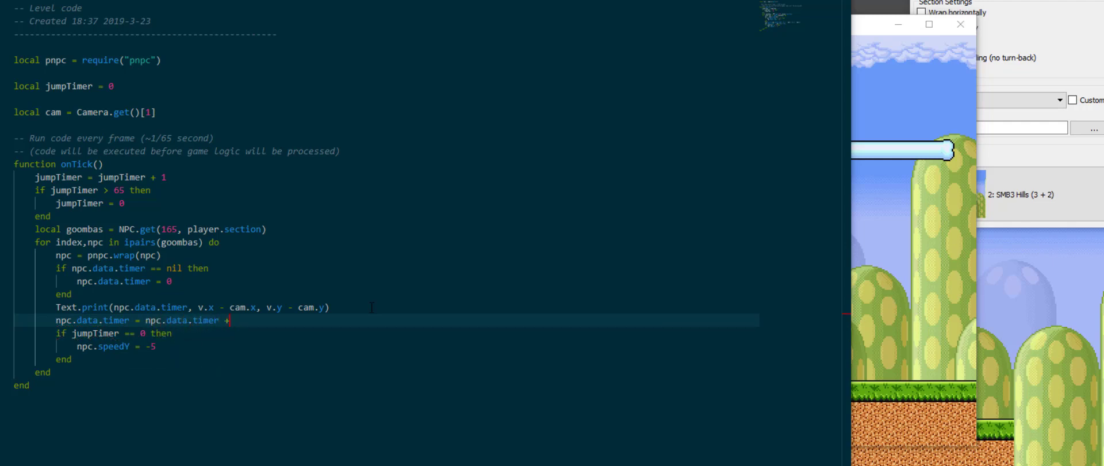
text(1)
click(386, 333)
text(npc.data.t)
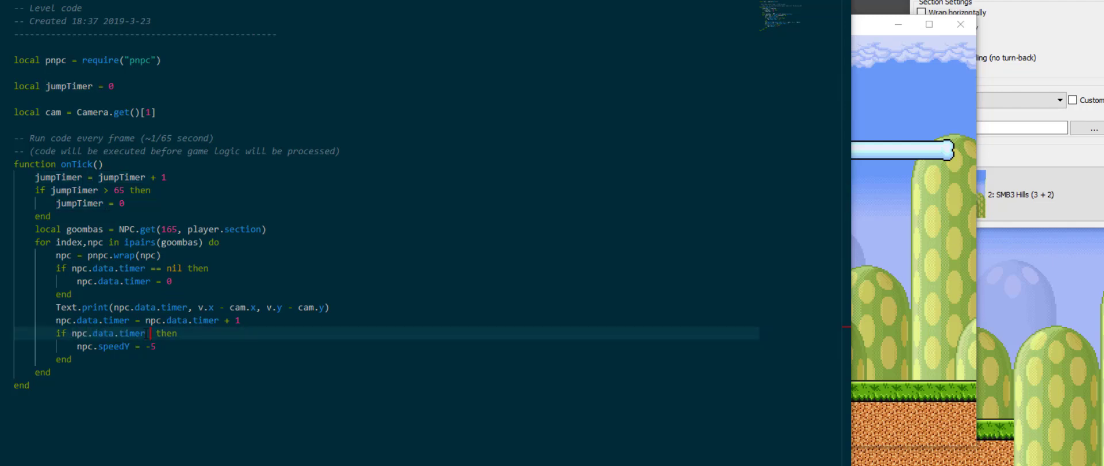
text(% 65)
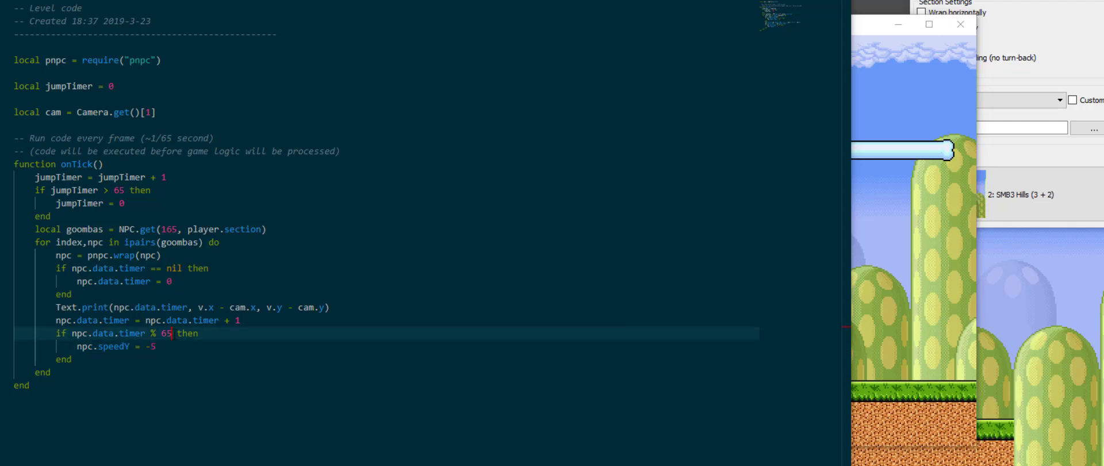
text(== 0)
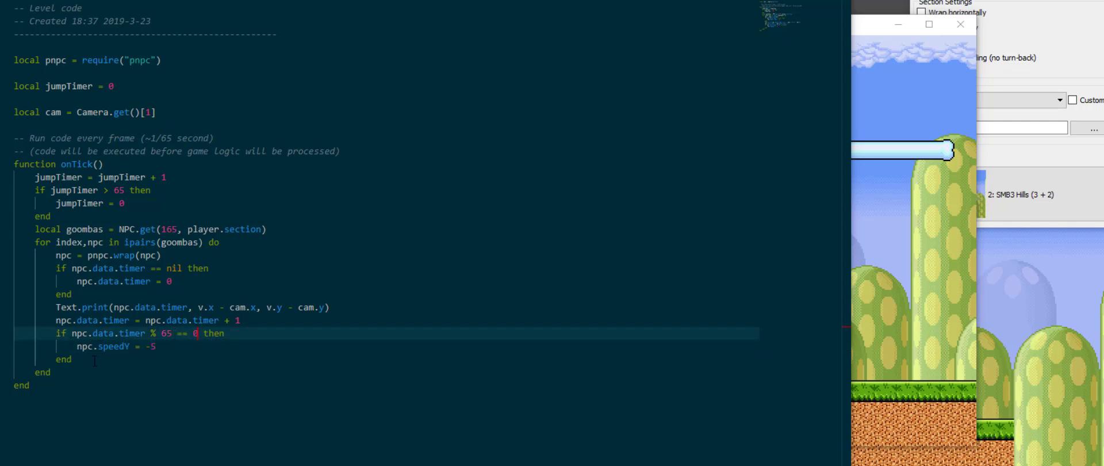
mouse_move(878, 444)
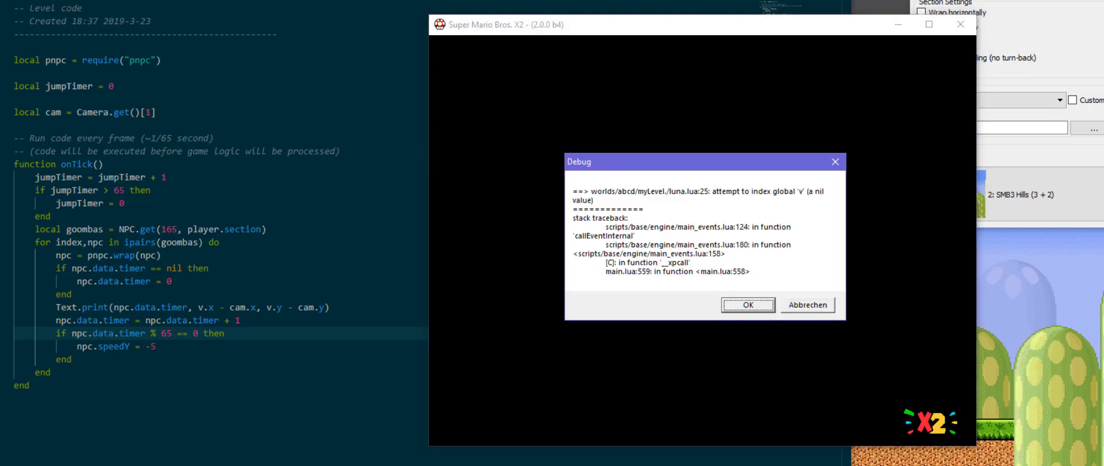
Step: Dismiss the nil v debug error and print the timer at npc.x and npc.y
click(747, 305)
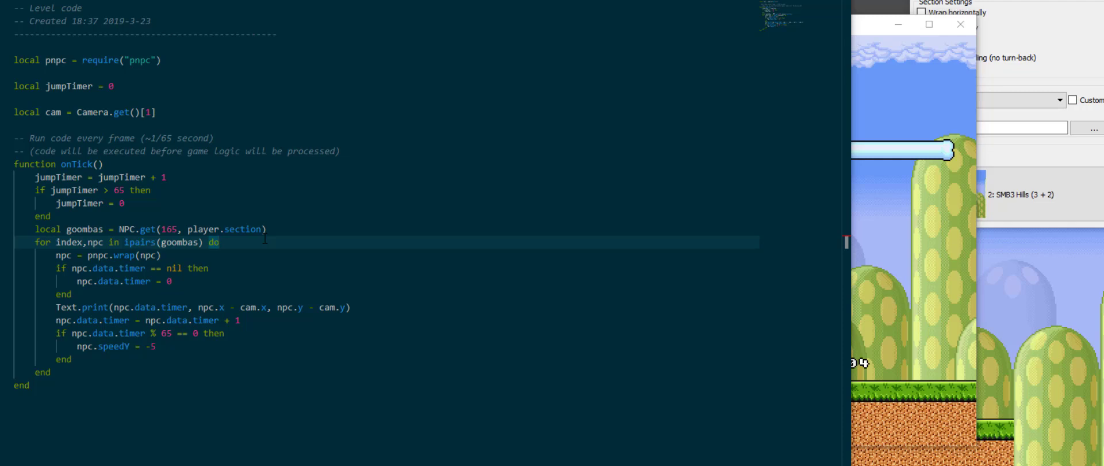
mouse_move(269, 257)
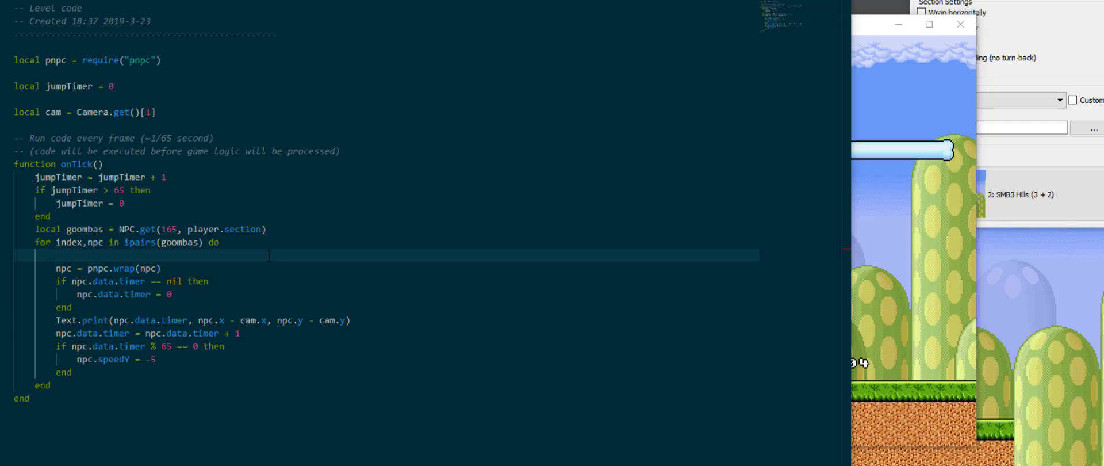
Step: Wrap the timer block in 'if npc:mem(0x12A, FIELD_WORD) > 0 then' with else and end
text(if)
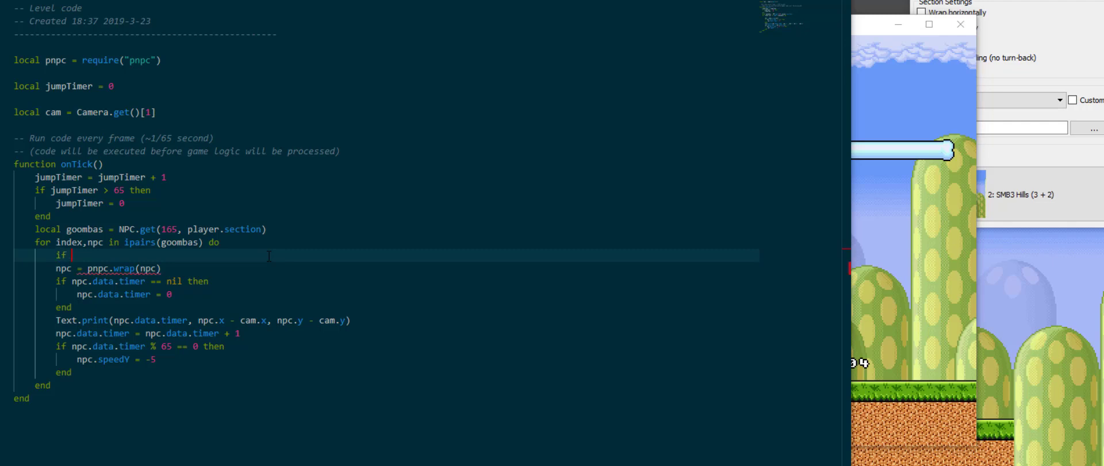
text(npc:mem())
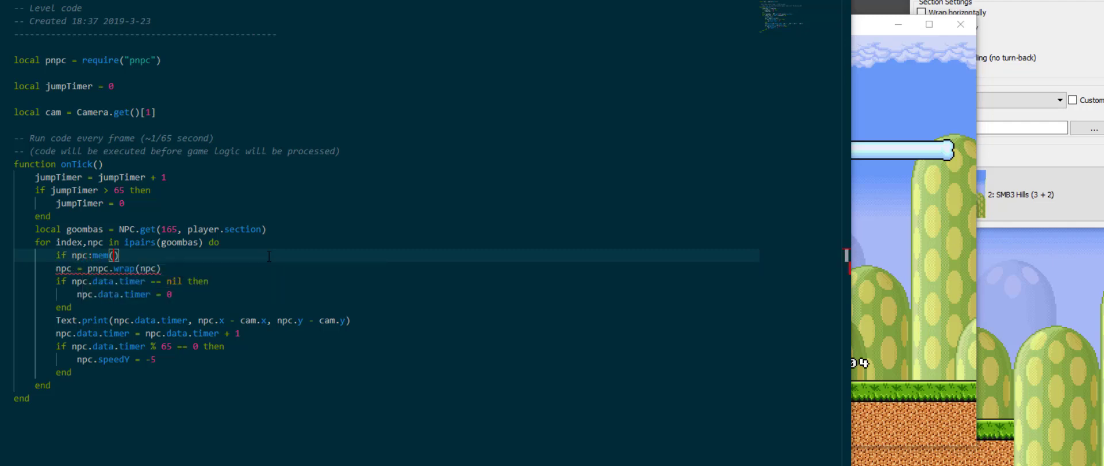
text(0x12A)
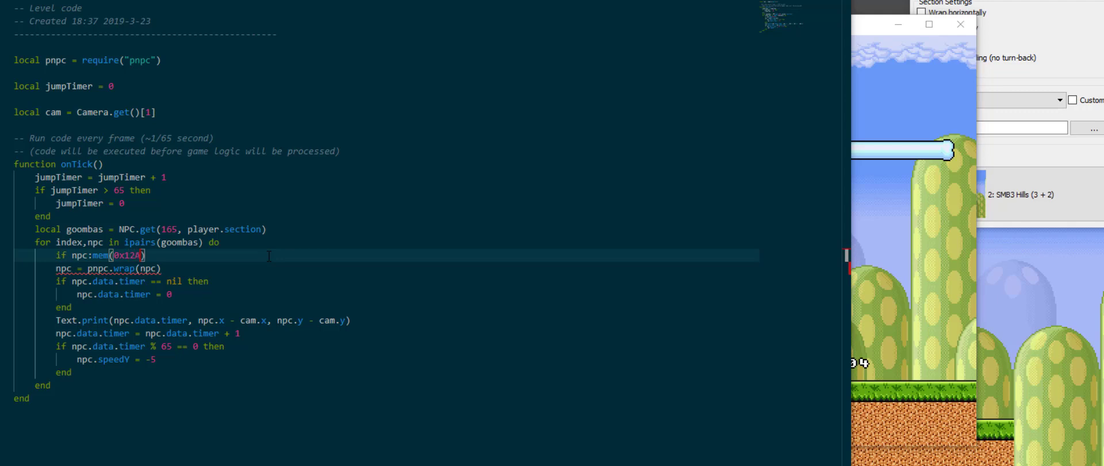
text(, FIELD_WORD)
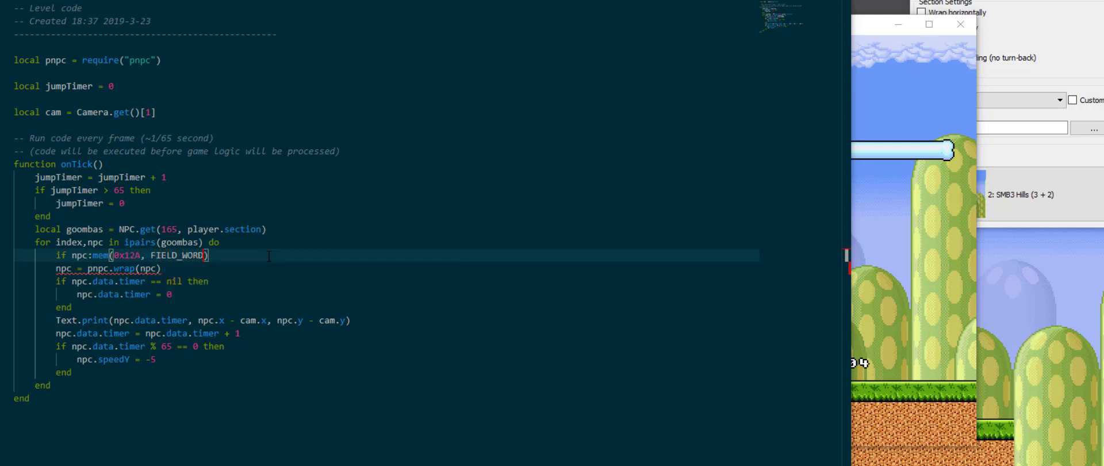
text(> 0 the)
text(end)
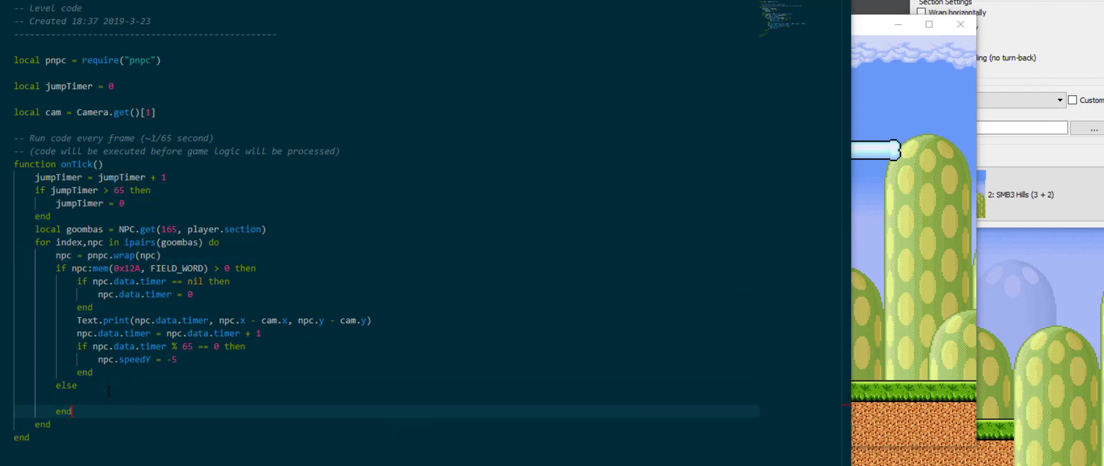
Step: Type npc.data.timer = 0 in the empty else branch
text(npc.data.timer = 0)
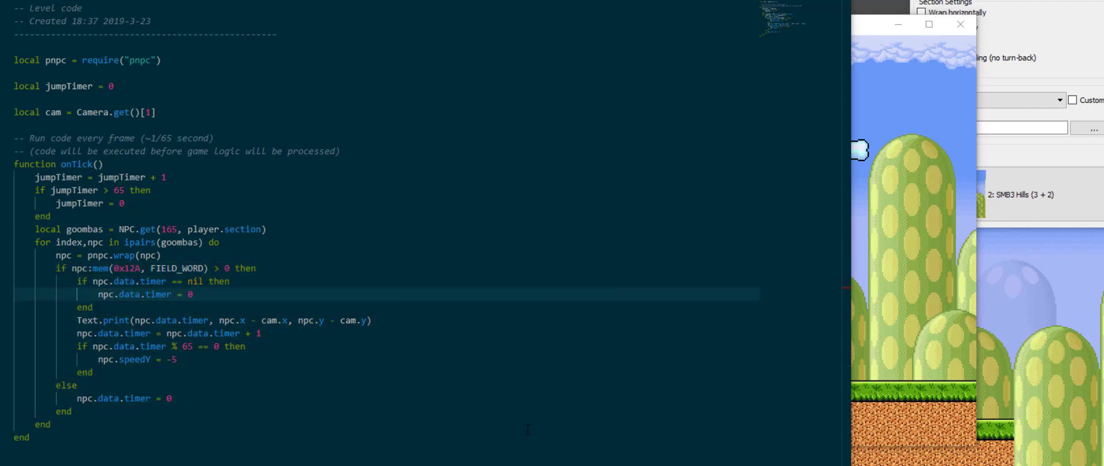
mouse_move(950, 307)
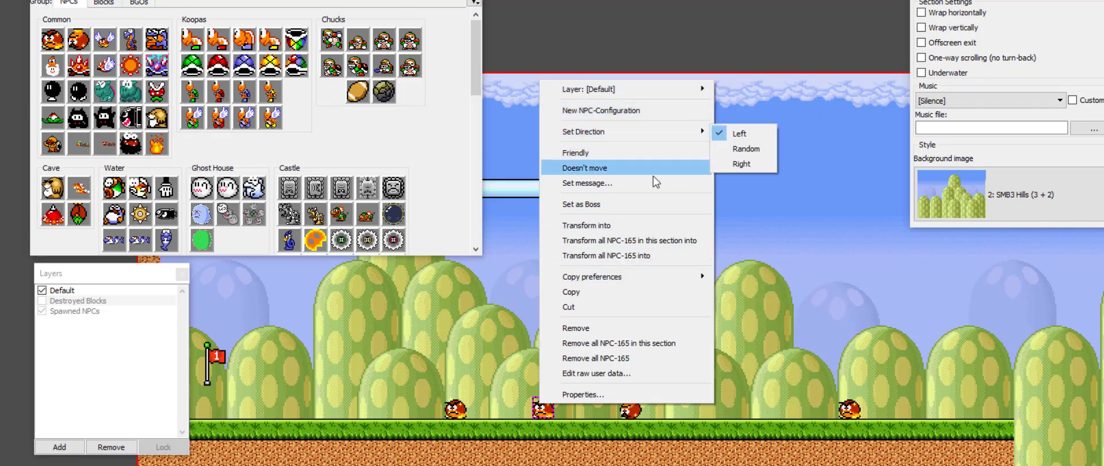
mouse_move(622, 204)
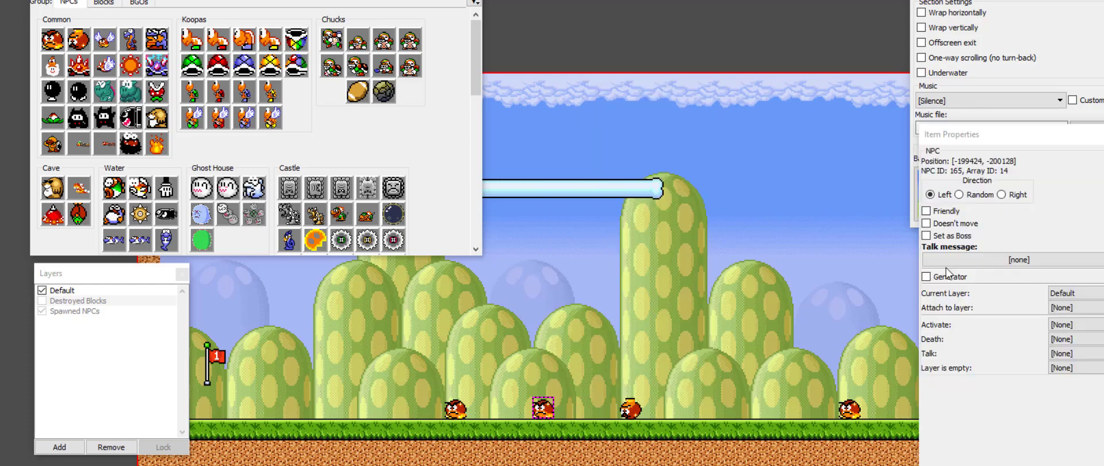
Step: Test-run the level and dismiss the nil 'data' Lua error at line 23
click(926, 276)
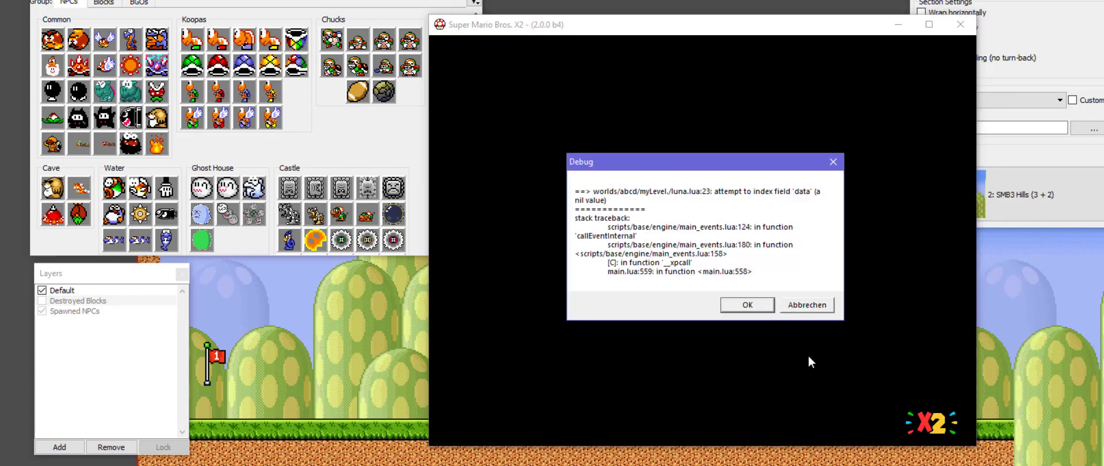
click(746, 304)
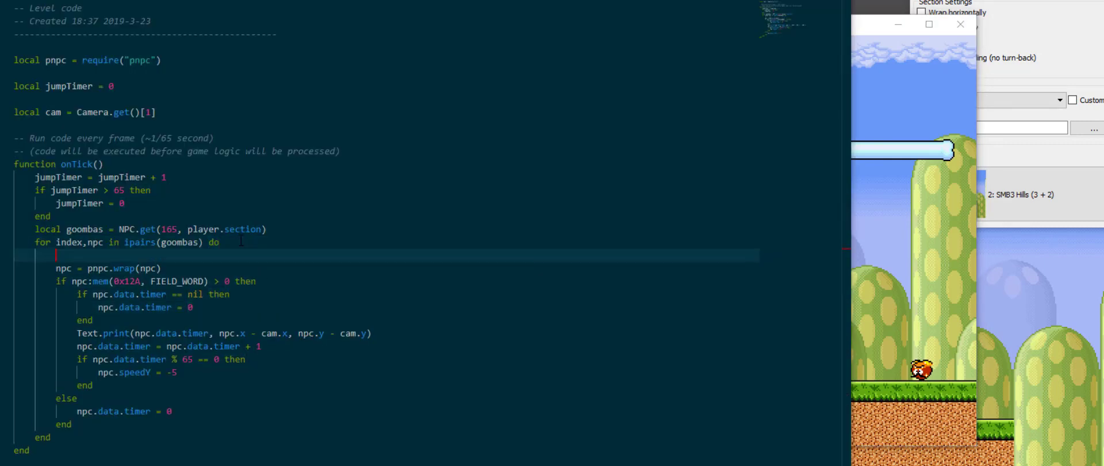
Step: Enclose the goomba loop body in 'if not npc:mem(0x64, FIELD_BOOL) then'
text(if npc:mem())
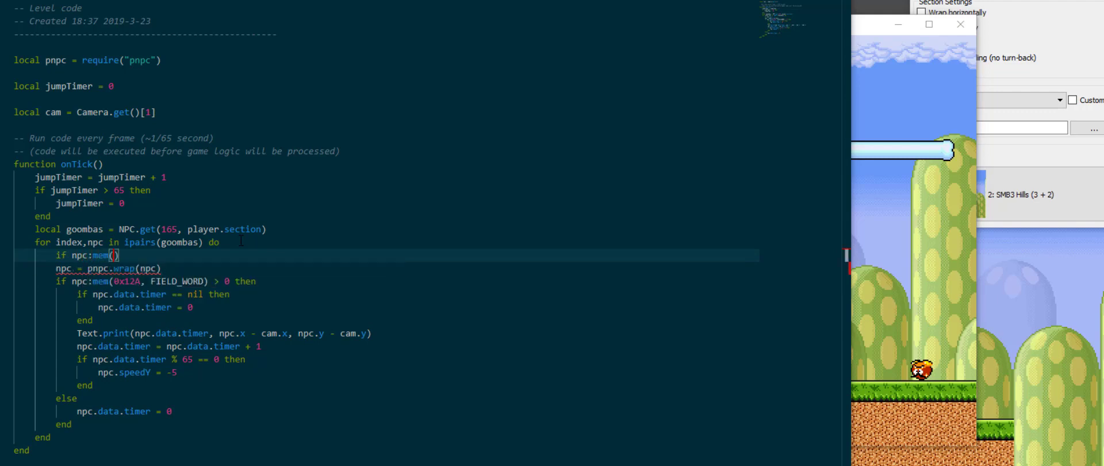
text(0x64)
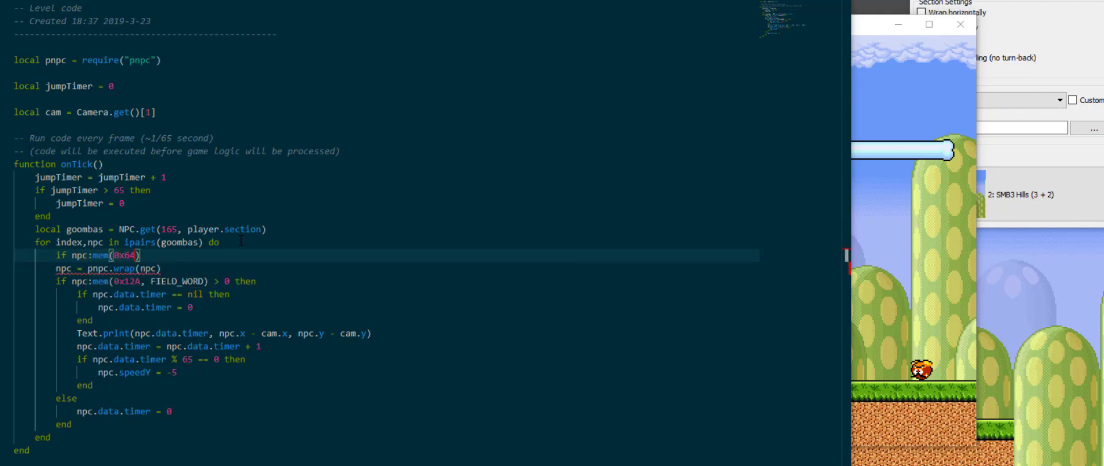
text(, FIELD_BOOL)
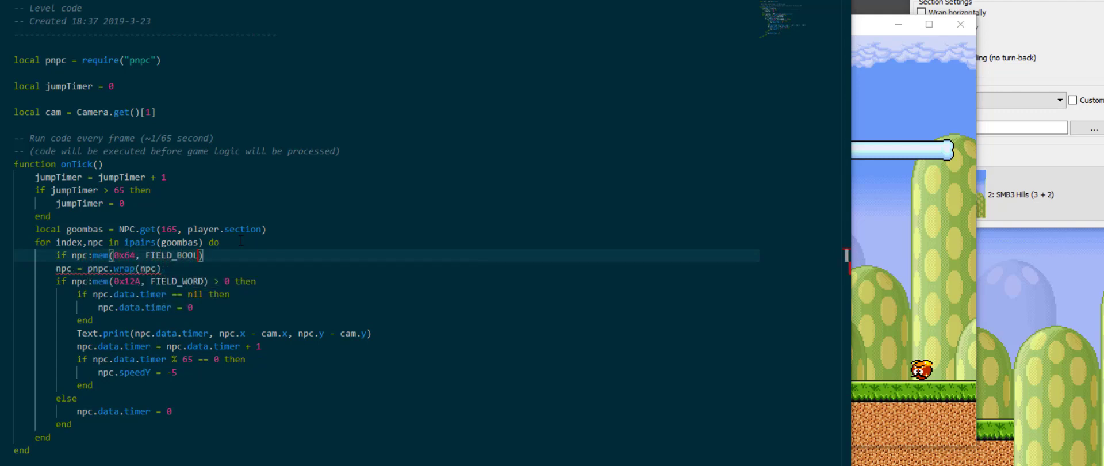
text(not)
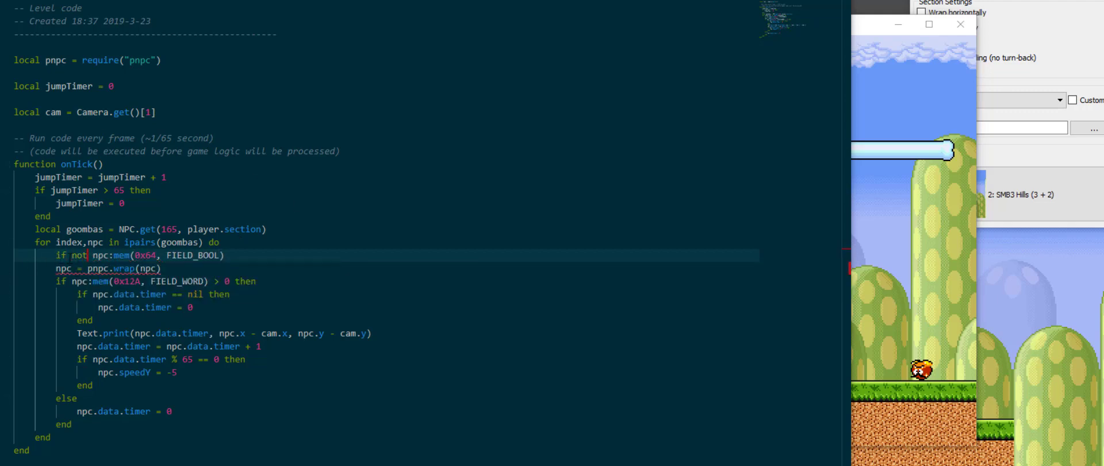
text(then)
click(161, 359)
text(>)
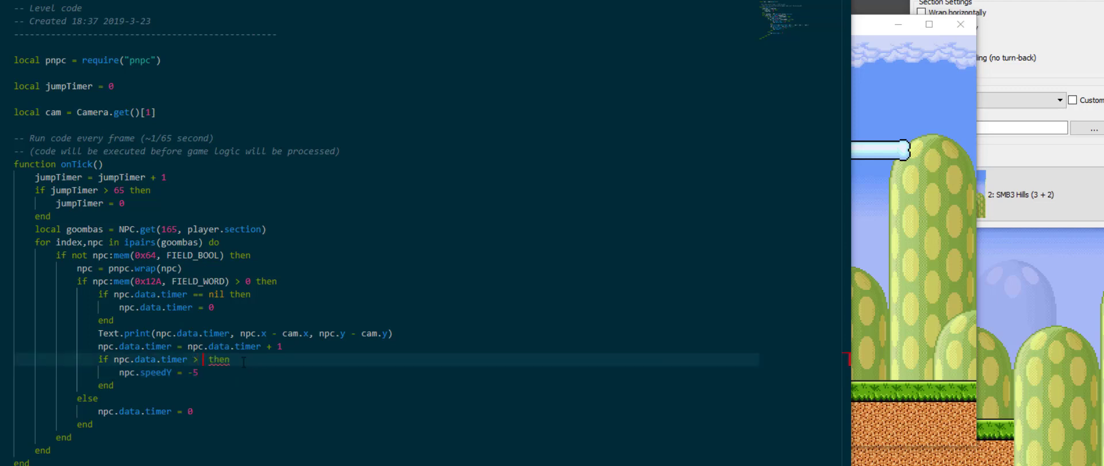
Step: Increment timers only if npc.collidesBlockBottom, jump at >= 65, then reset npc.data.timer to 0
text(= 65)
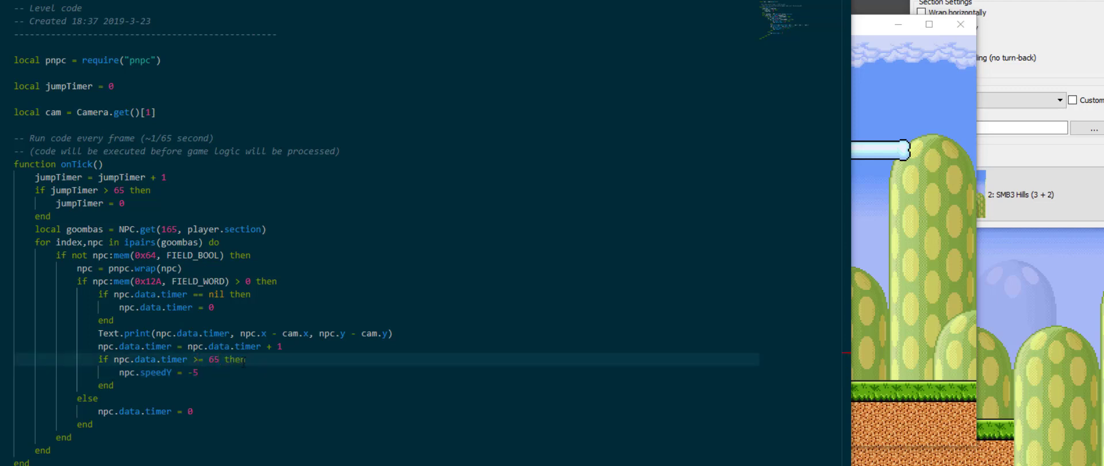
double_click(154, 372)
text(and )
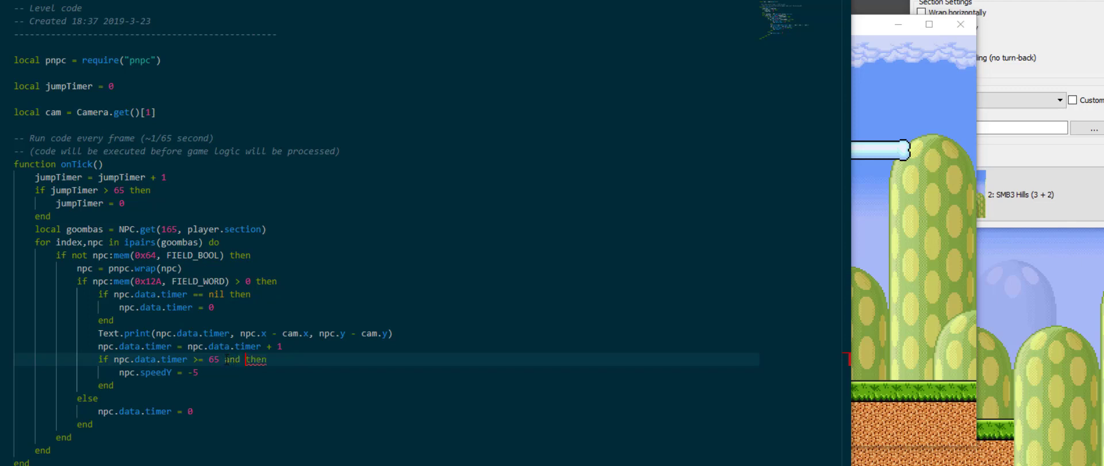
text(npc.collidesB)
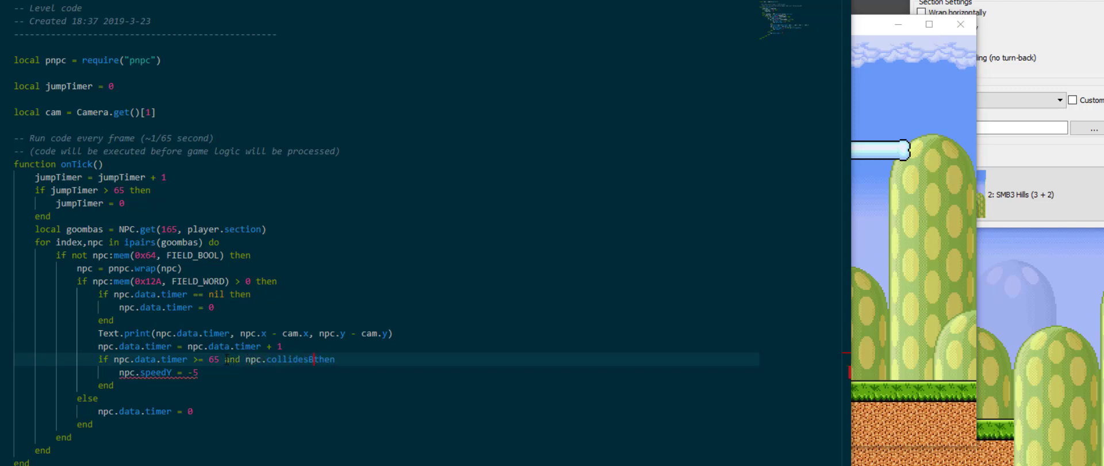
text(lockBottom)
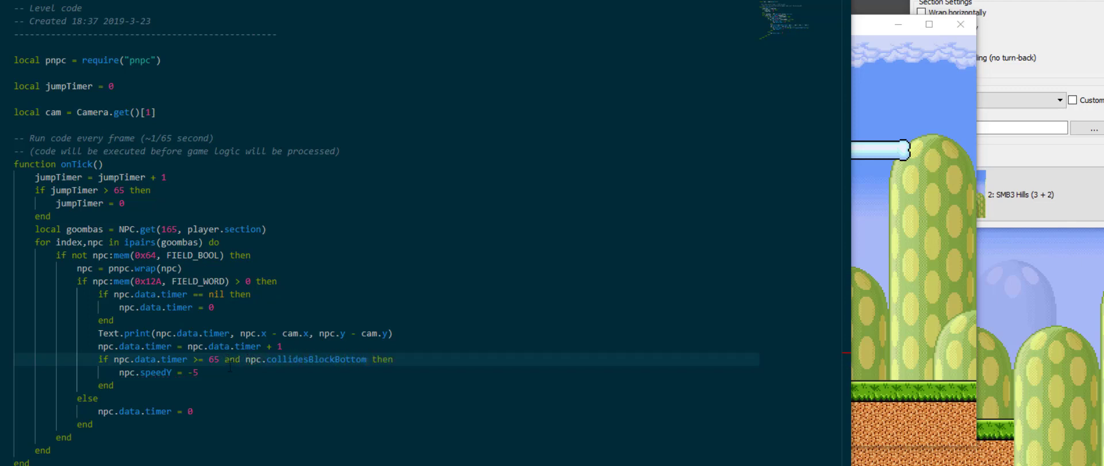
text(npc.data.timer = 0)
text(if npc.collidesBlockBottom then)
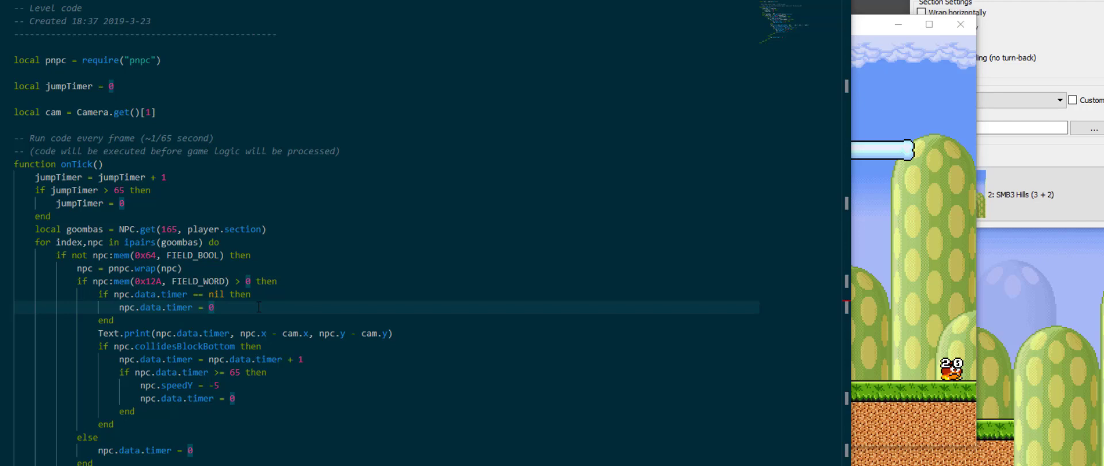
Step: Add a four-row bounceTable: three {bounceHeight 2, timerSet 20} rows, then one {5, 240}
click(149, 112)
text(local)
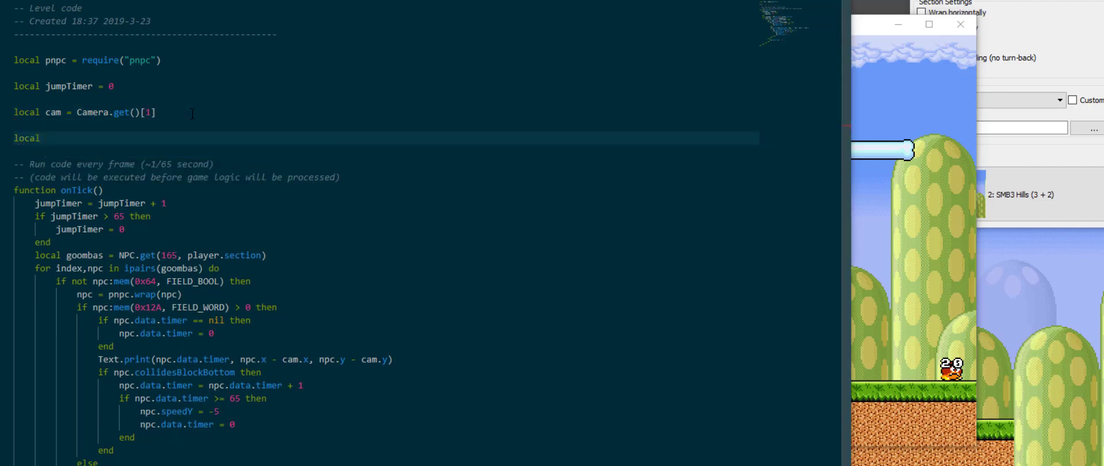
text(bounceTable =)
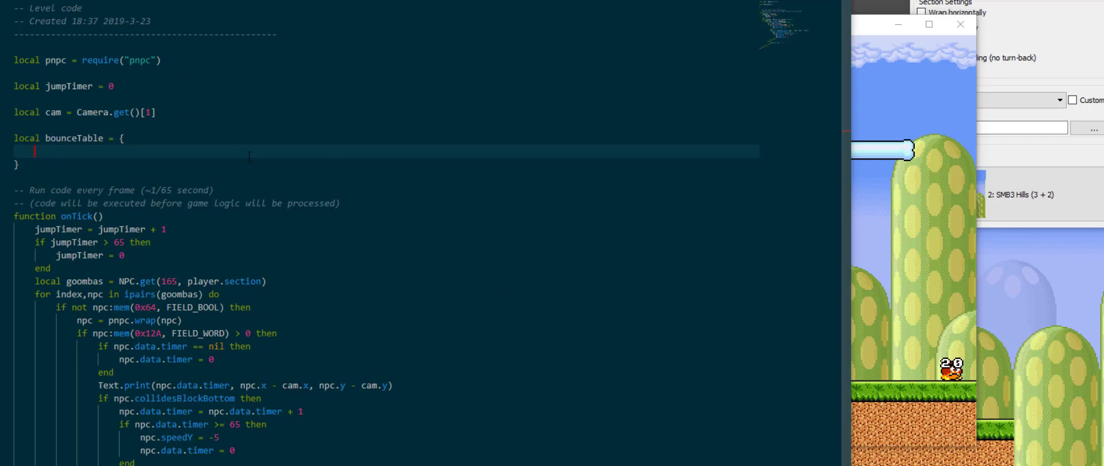
text({})
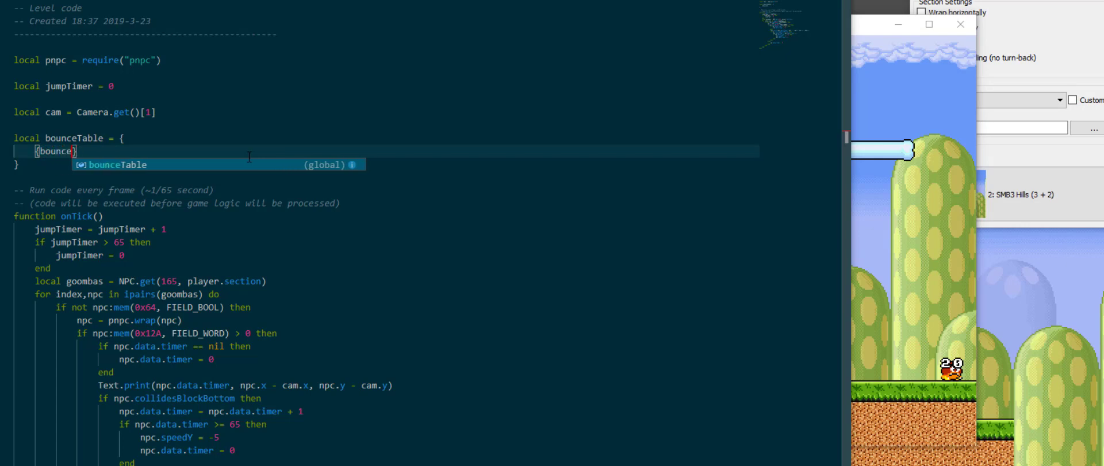
text(Height =)
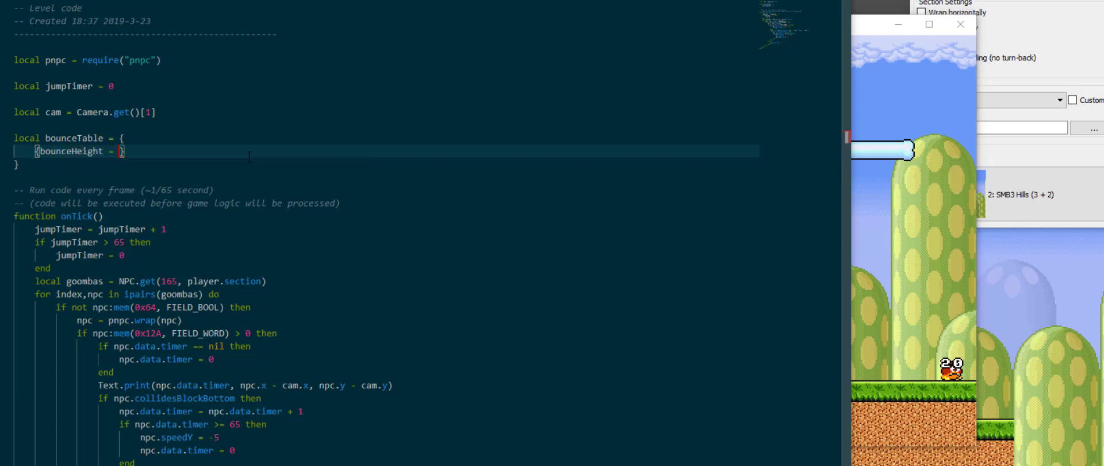
text(2,)
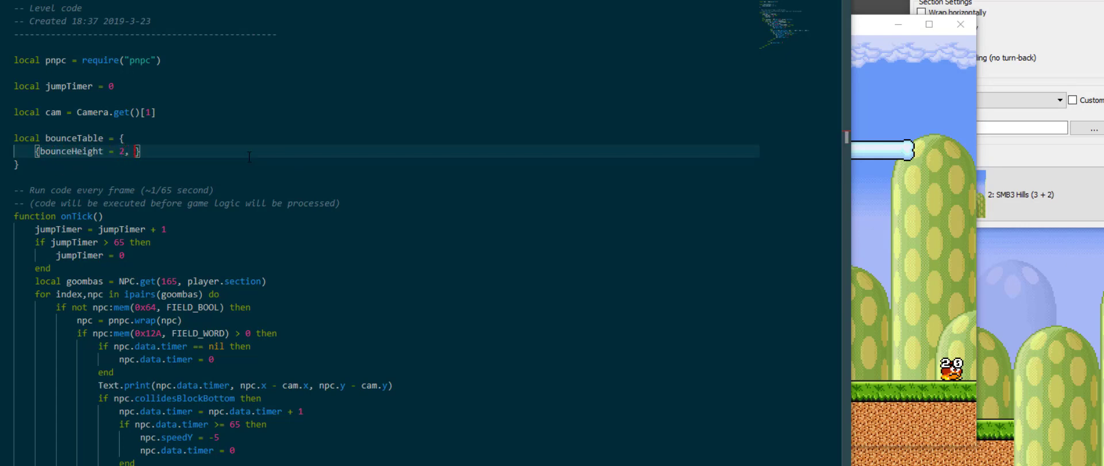
text(ti)
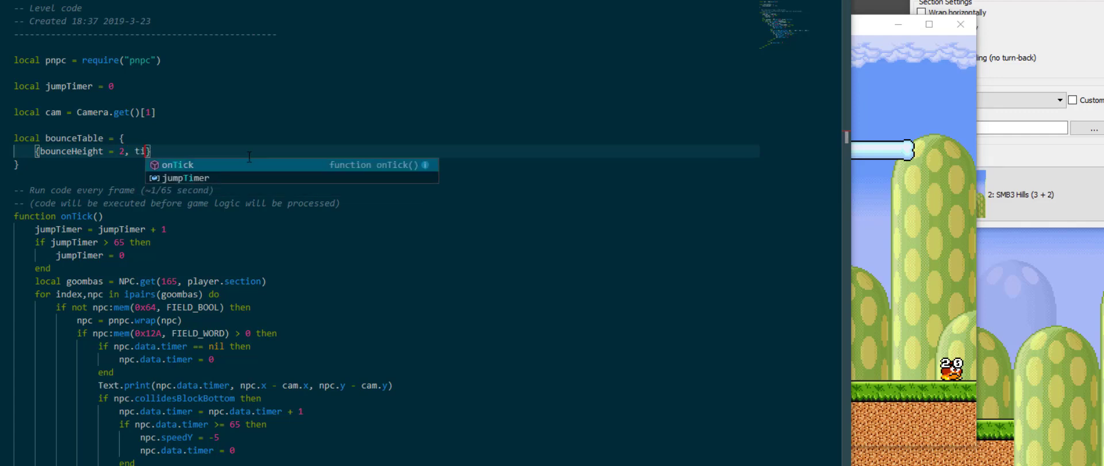
text(merSet = 20)
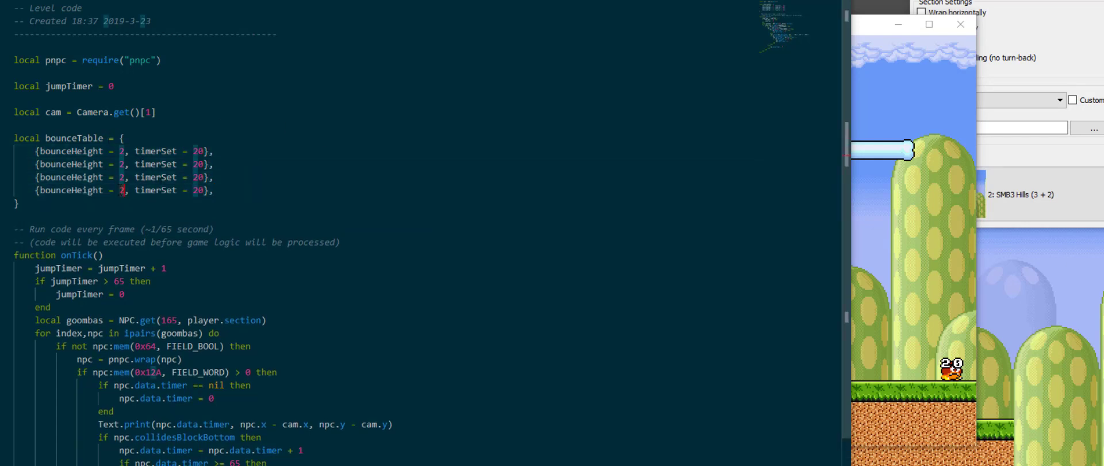
text(5)
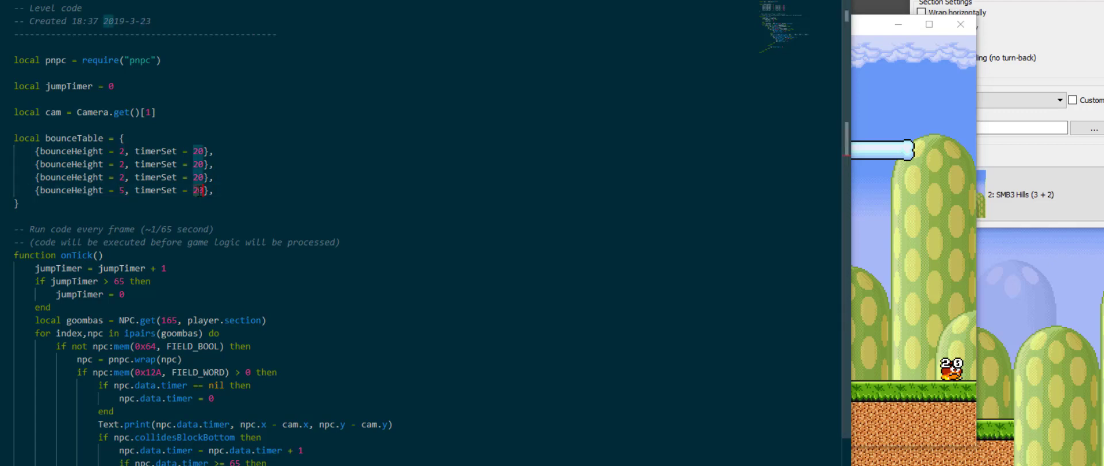
text(100)
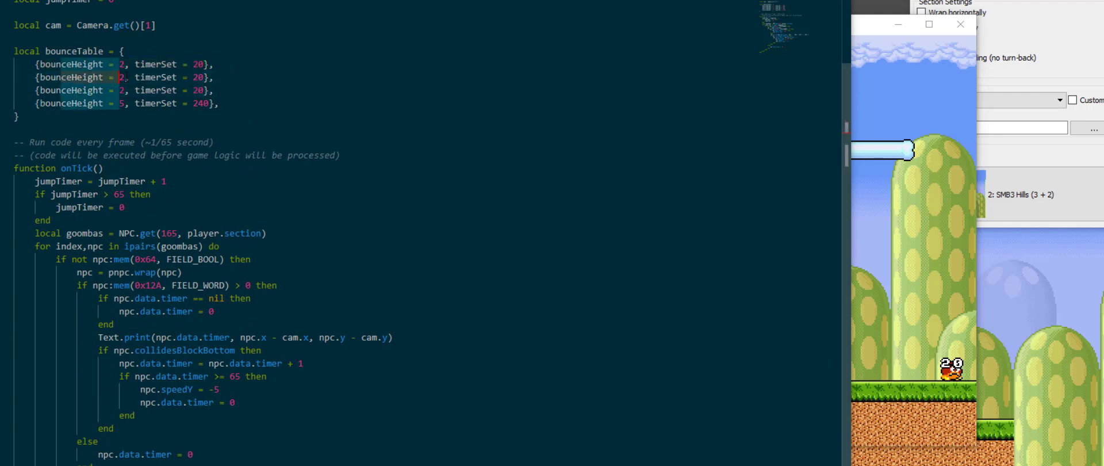
Step: Add 'npc.data.state = 1' below the 'npc.data.timer = 0' initialisation line
click(213, 311)
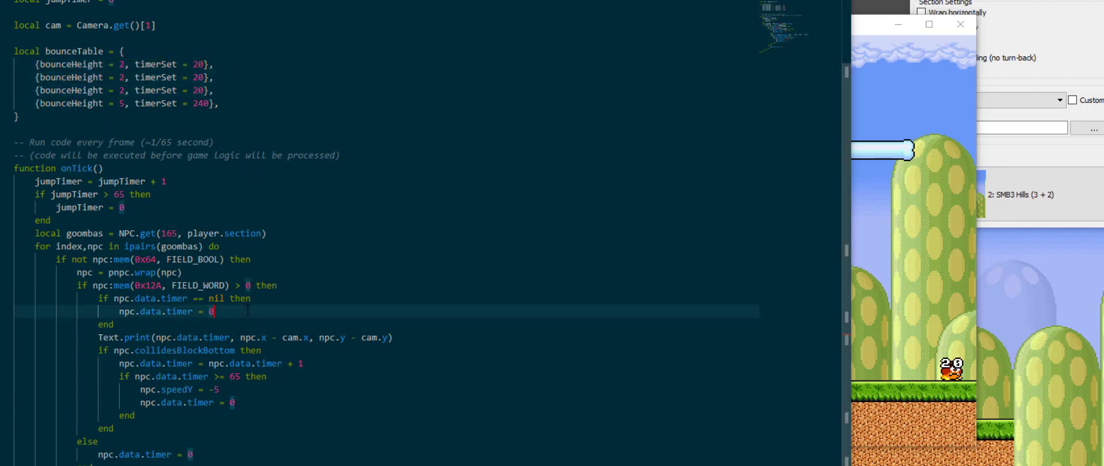
text(npc.data.s)
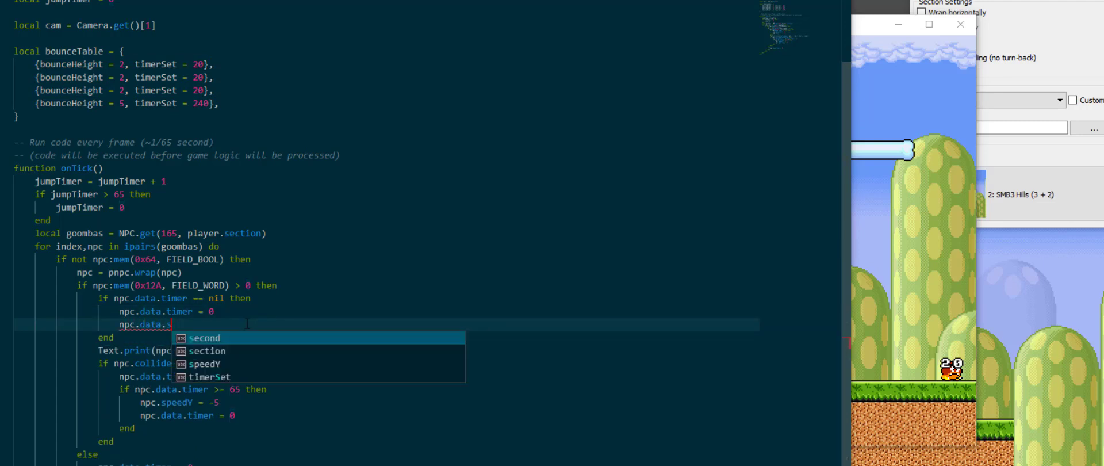
text(tate =)
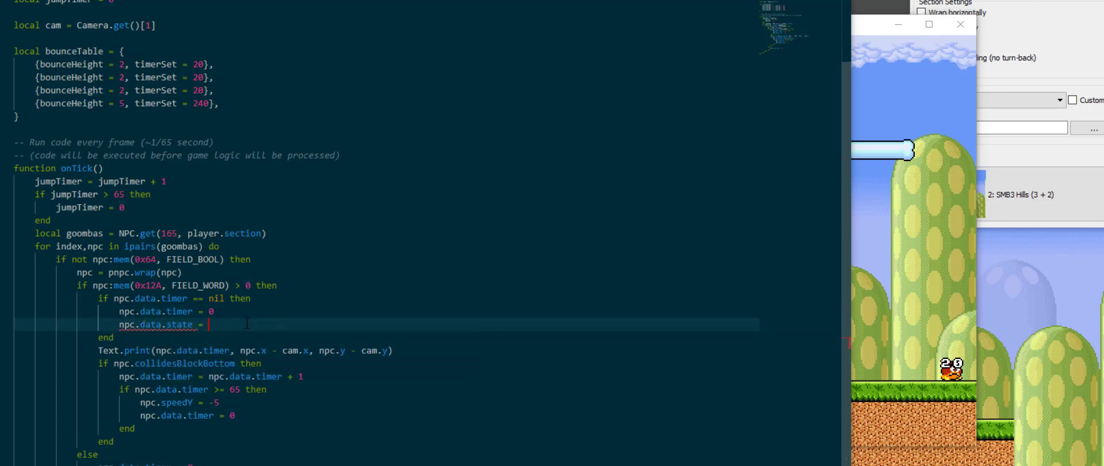
text(1)
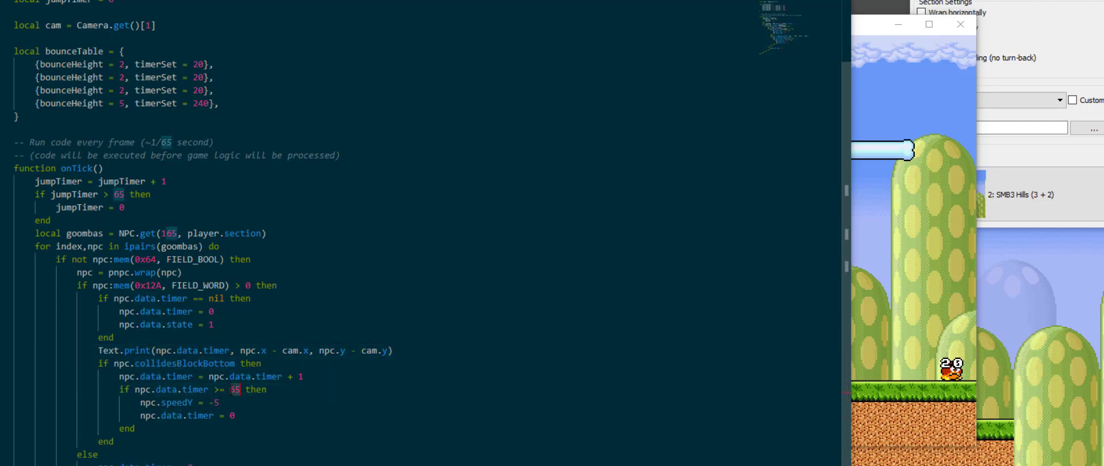
Step: Compare the timer to bounceTable[npc.data.state].timerSet, jump by its bounceHeight, and increment state
text(bounceTable[b)
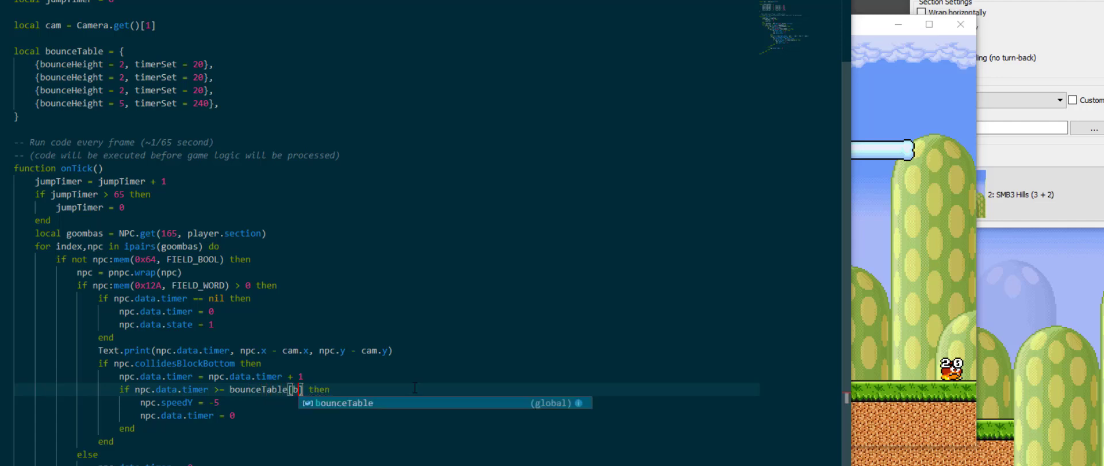
text(npc.data.state)
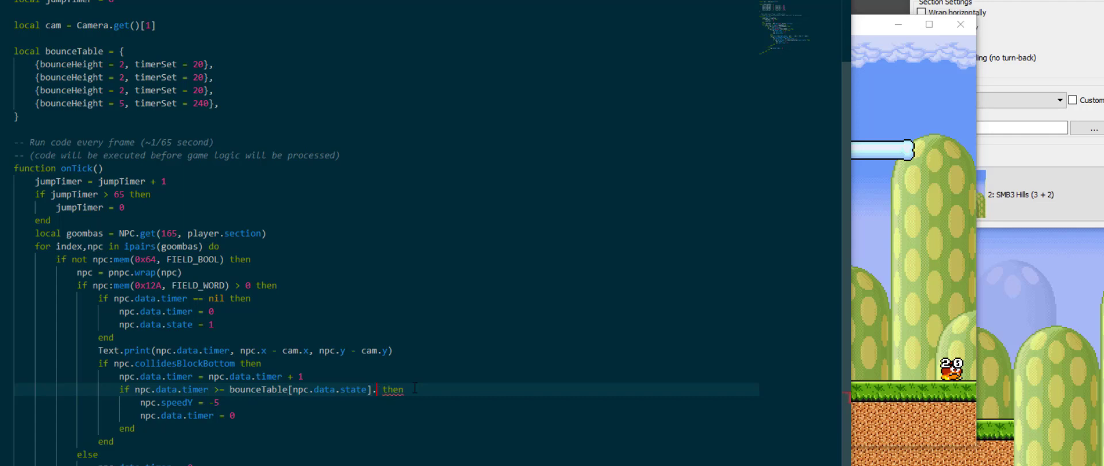
text(timerSet)
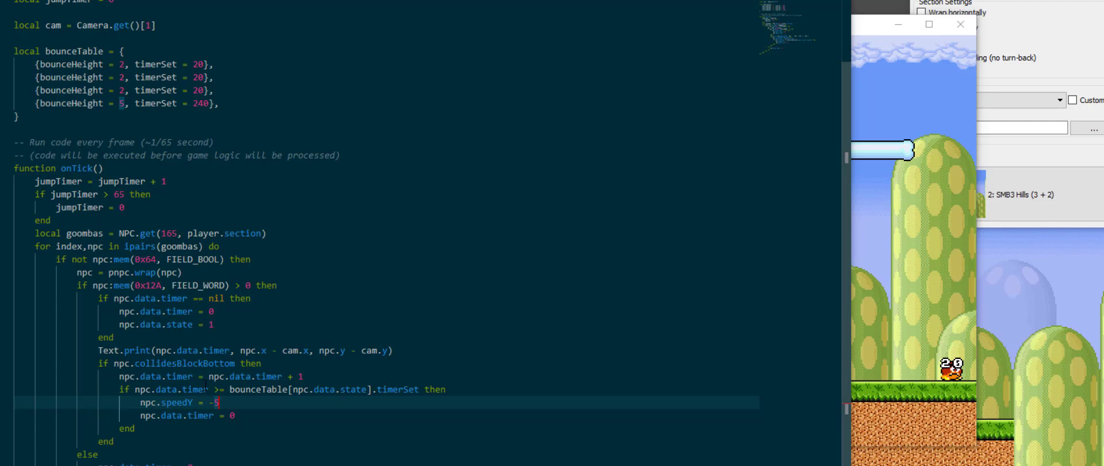
text(20)
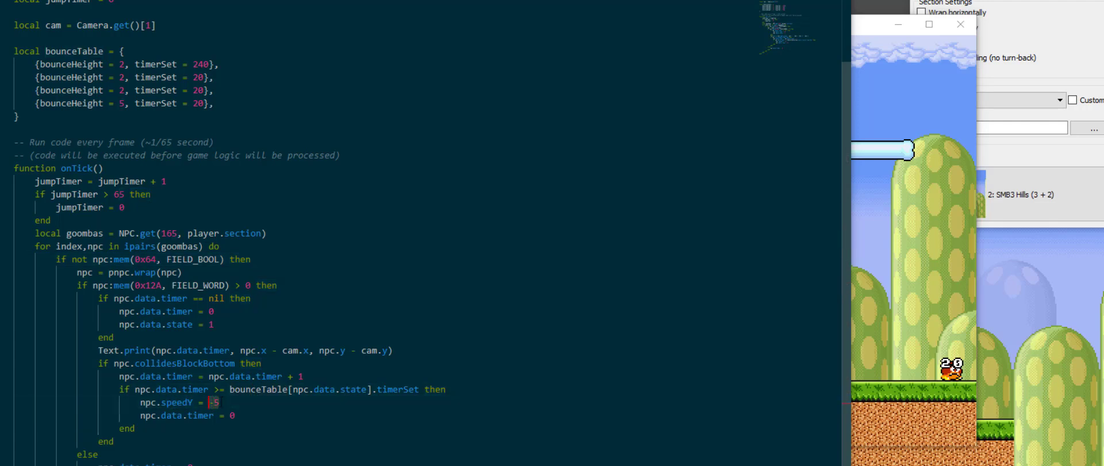
text(bounceTable[npc.data.state)
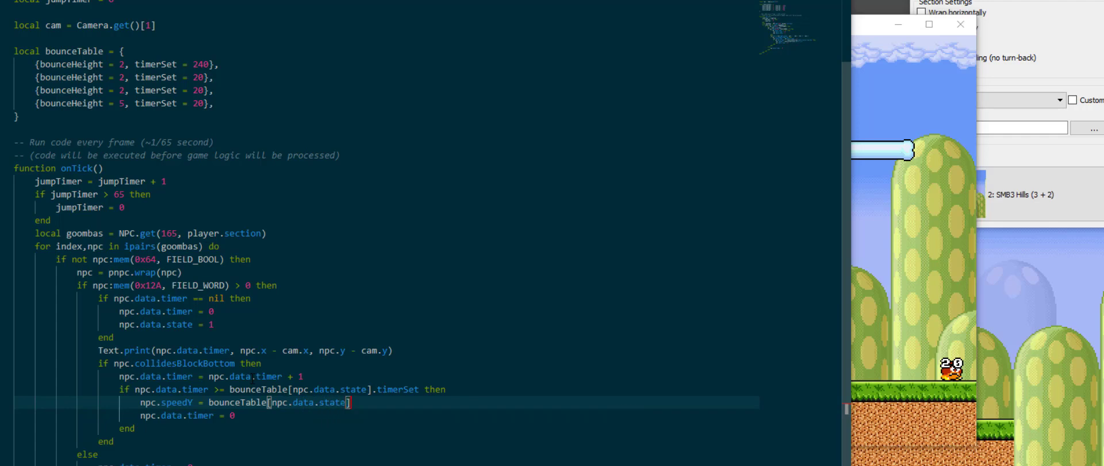
text(.bounceHeigh)
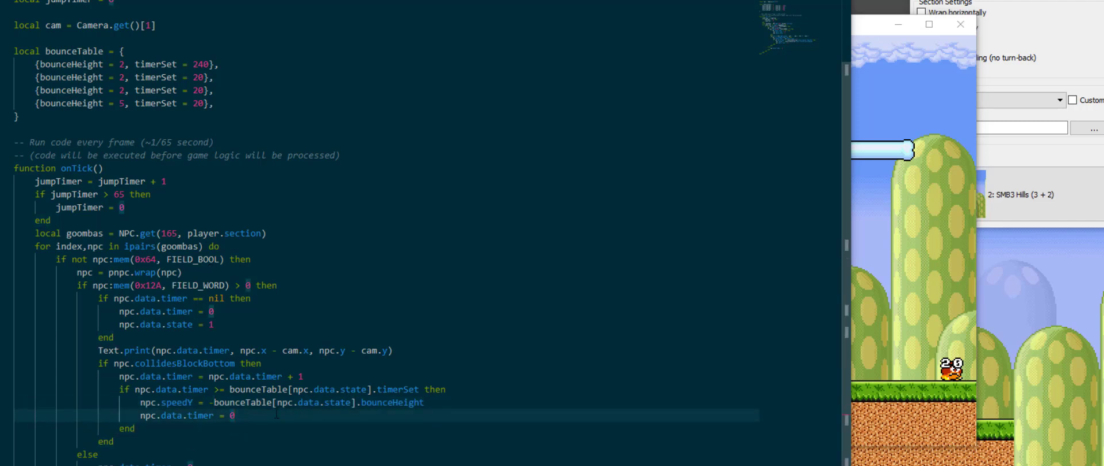
text(ts)
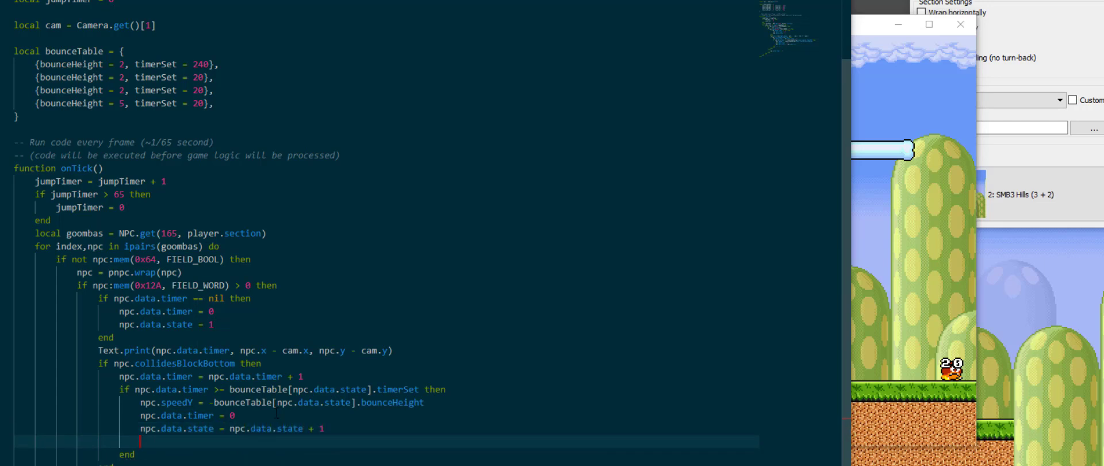
Step: Type 'if npc.data.state == 5 then' and begin a body that sets npc.data.state
text(if npc.data.state)
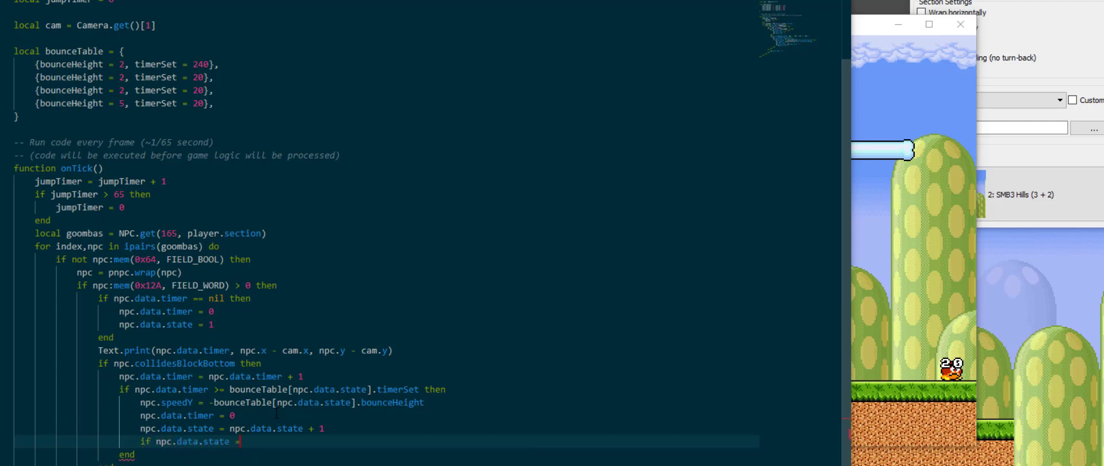
text(= 5  then)
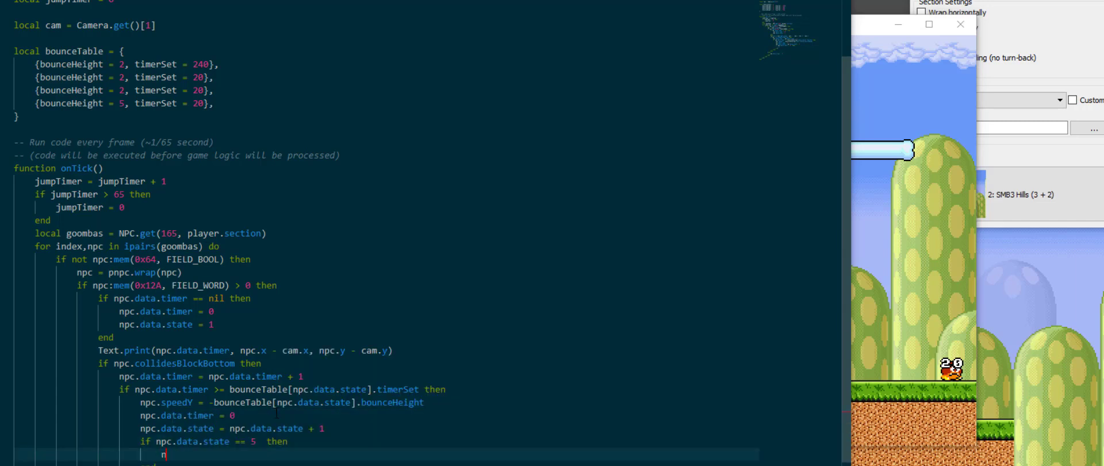
text(npc.data.state = 1)
text(timer)
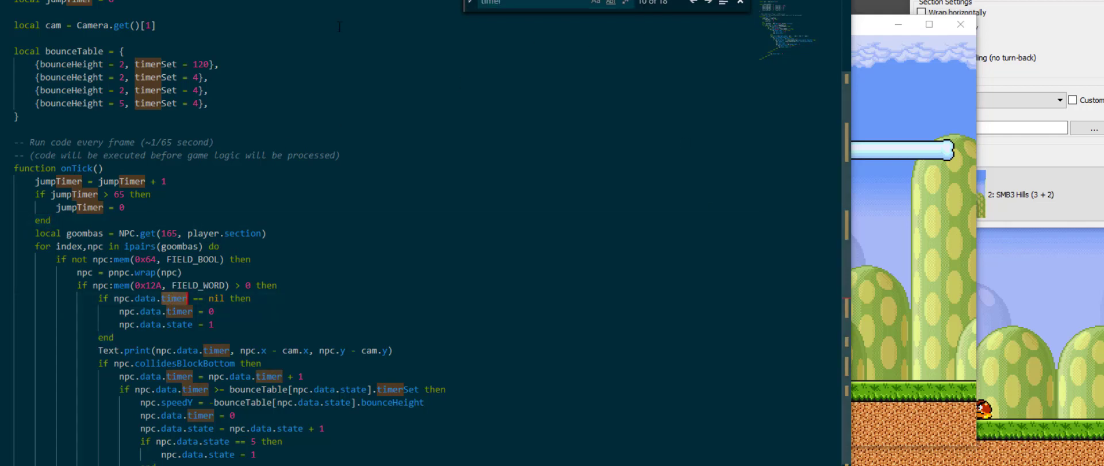
Step: Scroll through the script and start a '--' comment above the 0x64 generator check
click(183, 324)
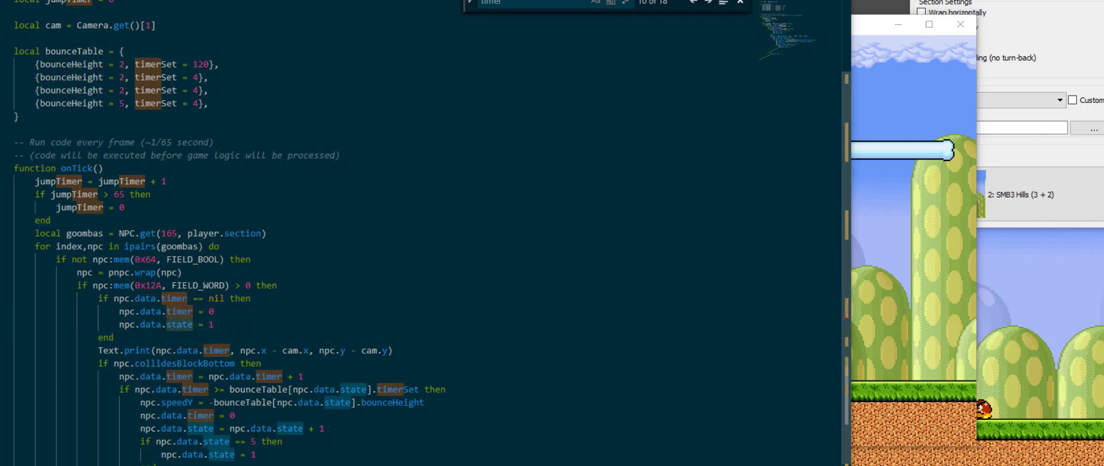
scroll(up, 3)
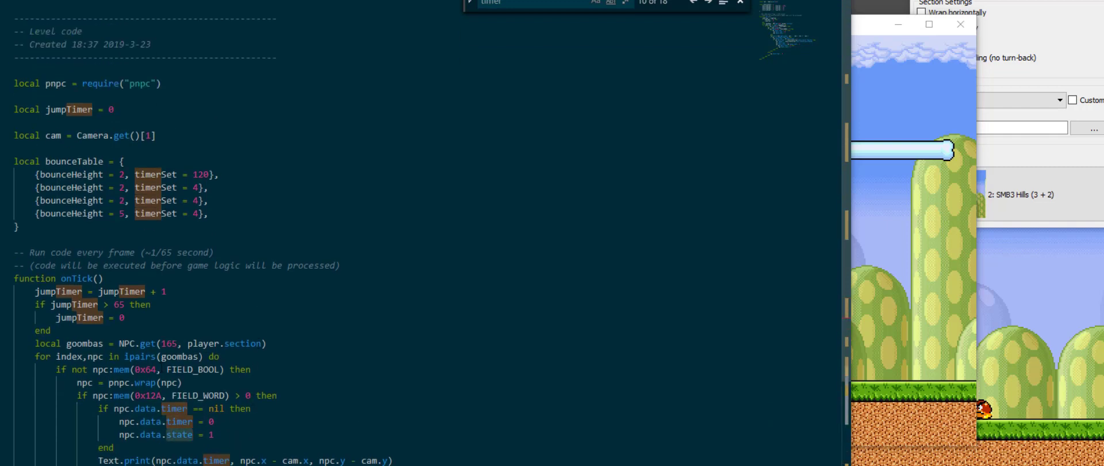
scroll(down, 3)
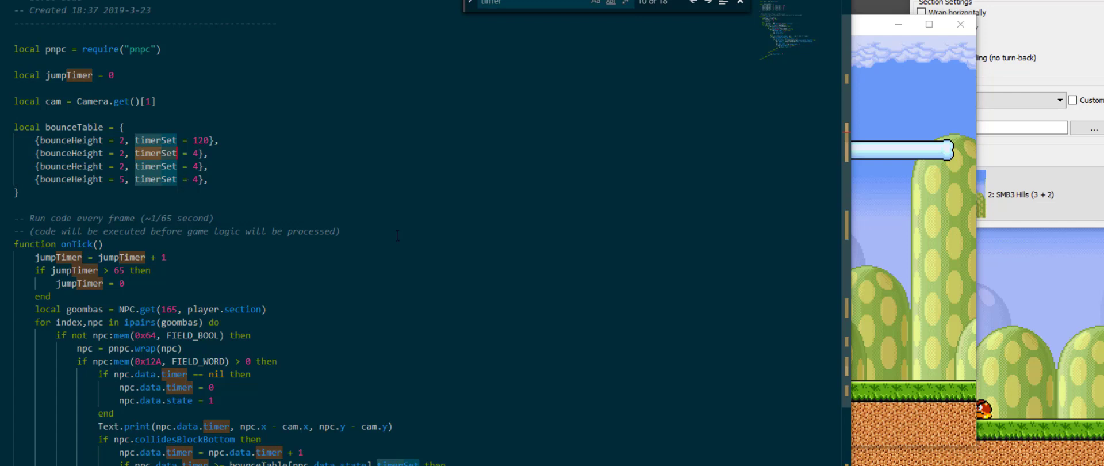
mouse_move(411, 239)
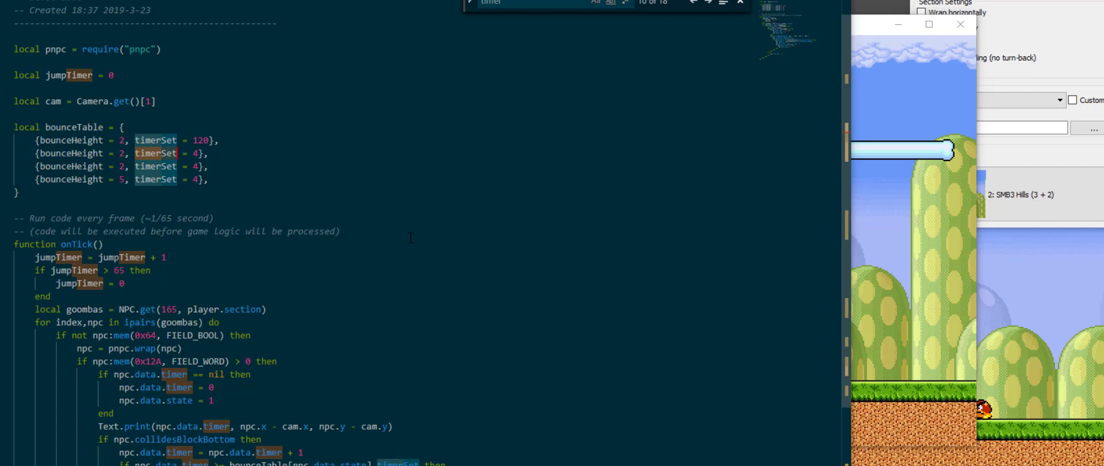
mouse_move(361, 214)
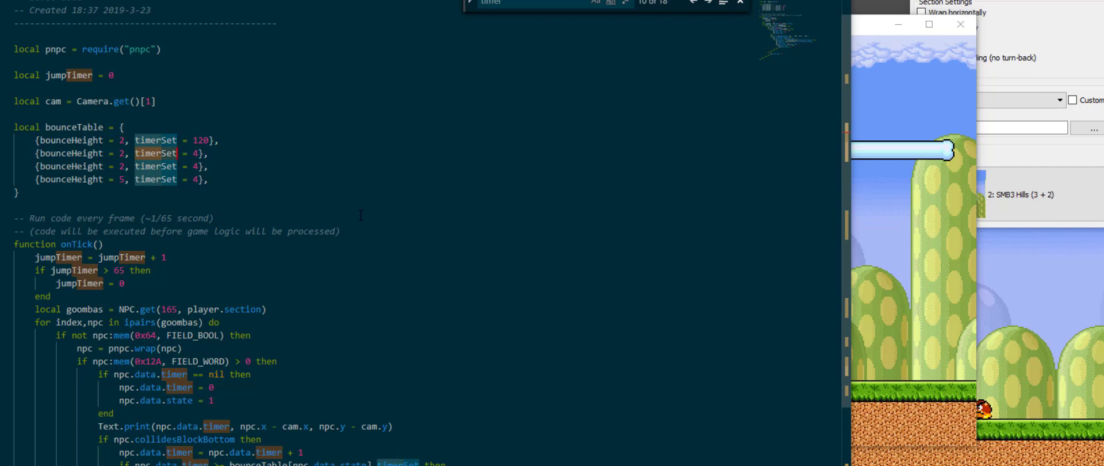
scroll(down, 3)
text(--)
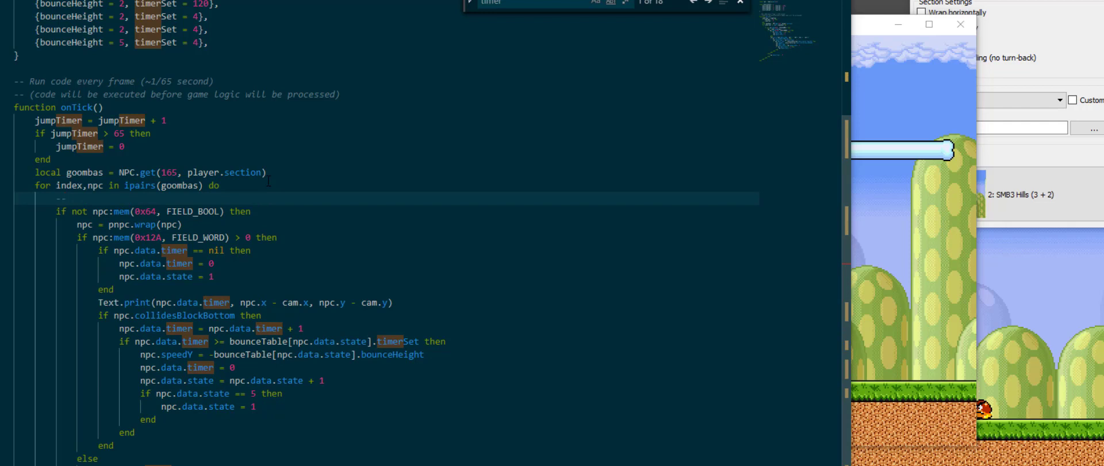
Step: Write the comment 'We want to skip all generator NPCs because they're nasty and will crash'
text(We)
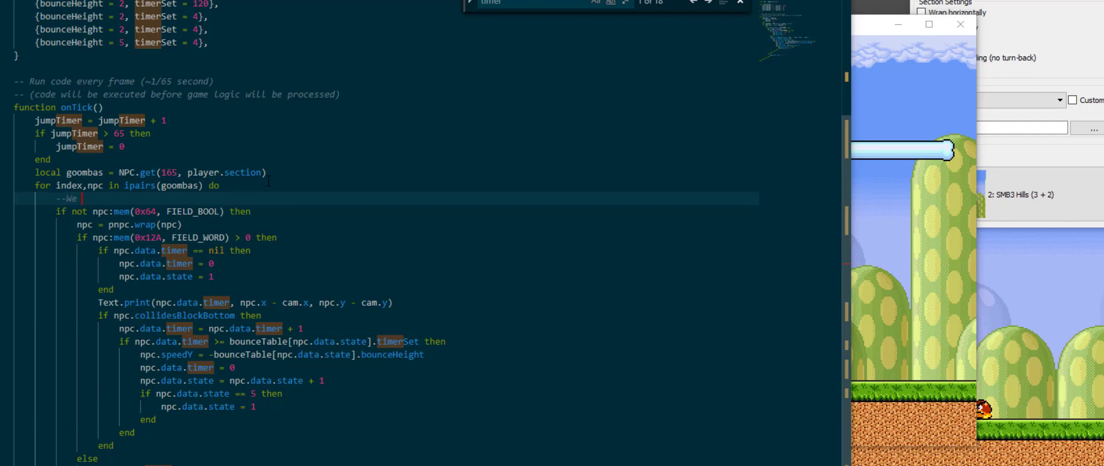
text(want to skip all)
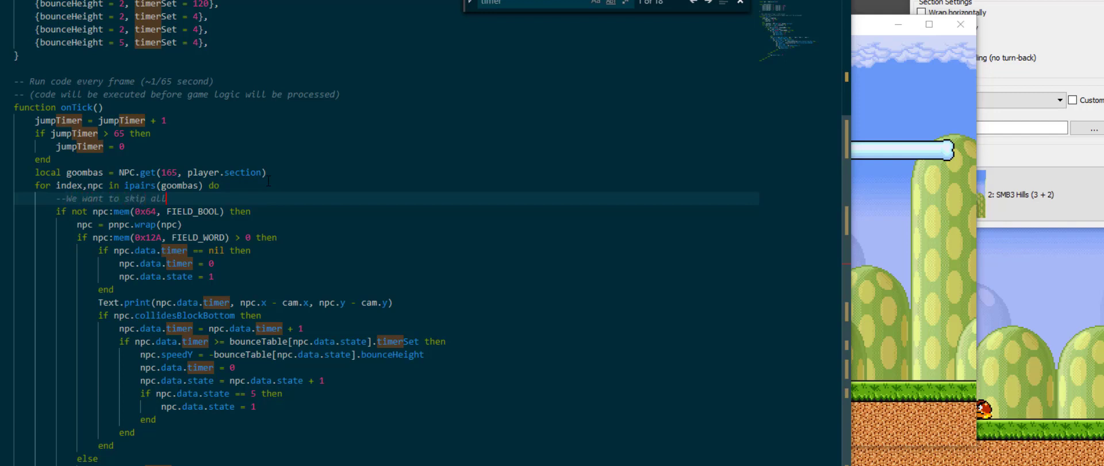
text(generator NPCs because t)
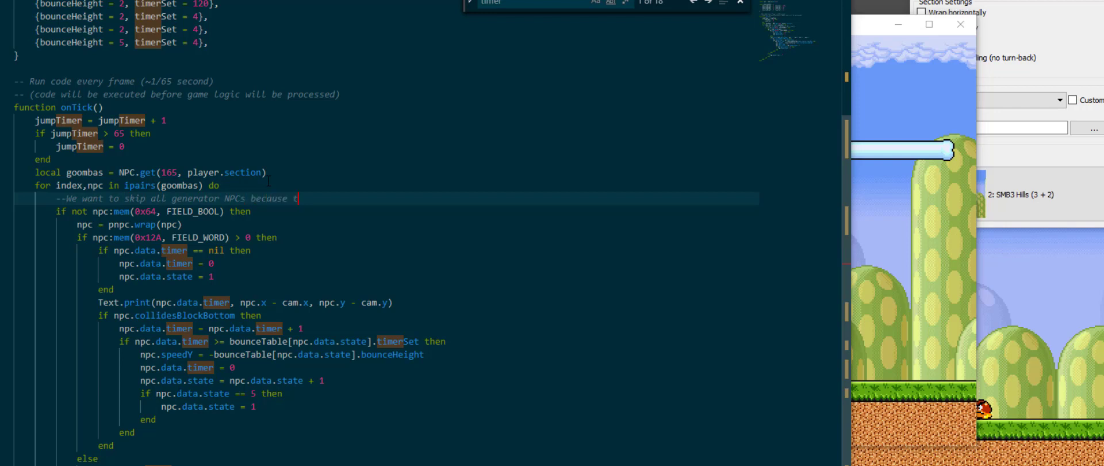
text(hey're nasty d)
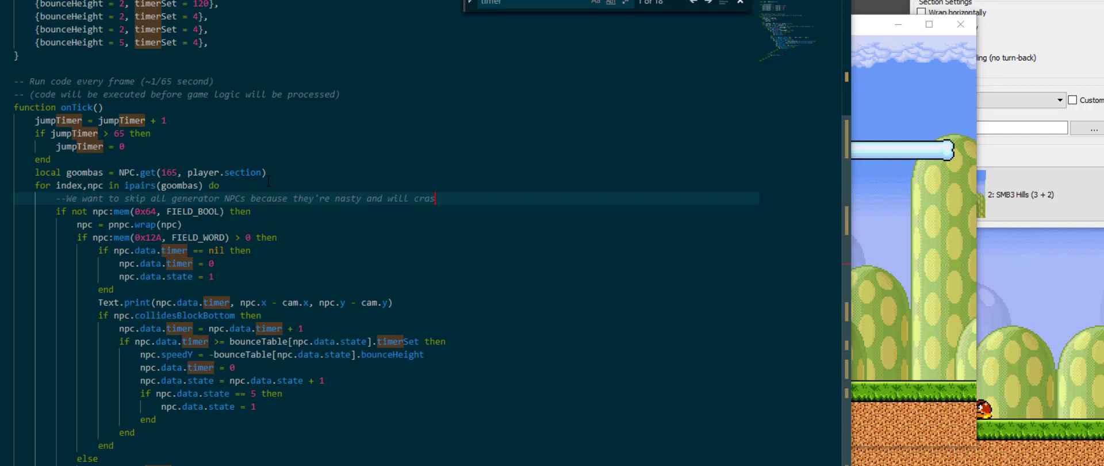
text(h)
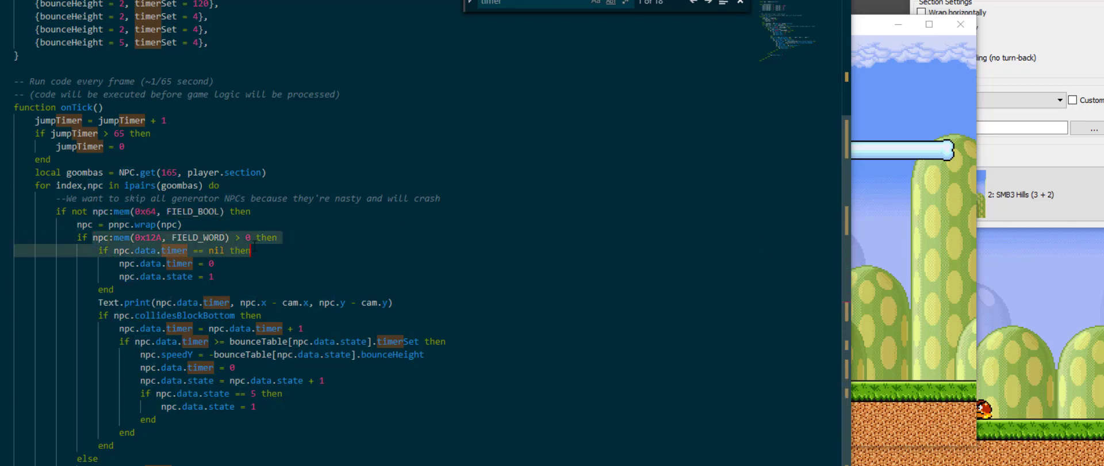
scroll(up, 3)
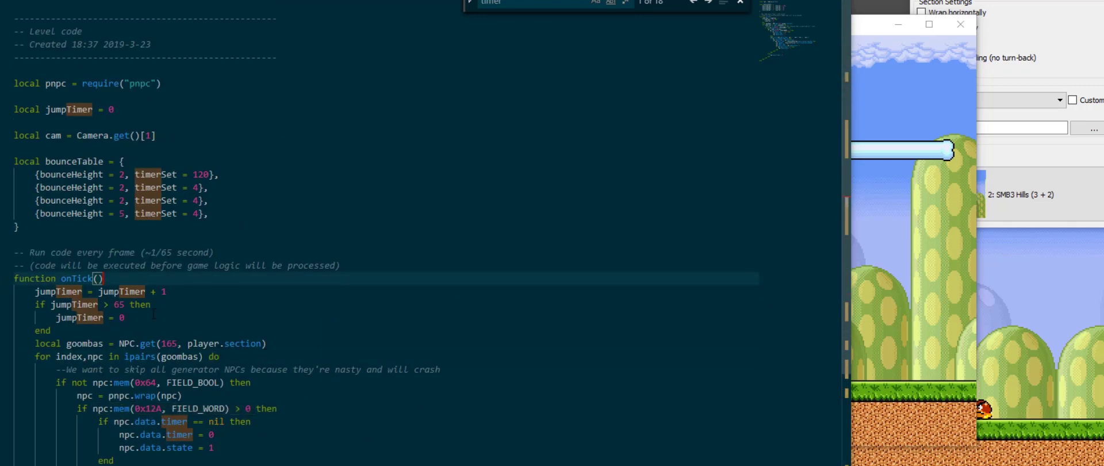
Step: Scroll through the script to review it with the jumpTimer code removed
scroll(down, 3)
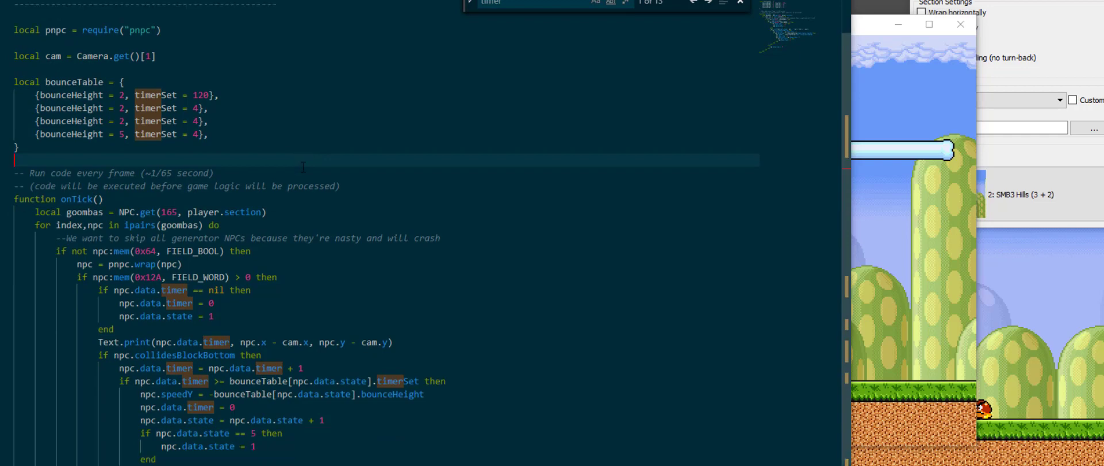
scroll(down, 3)
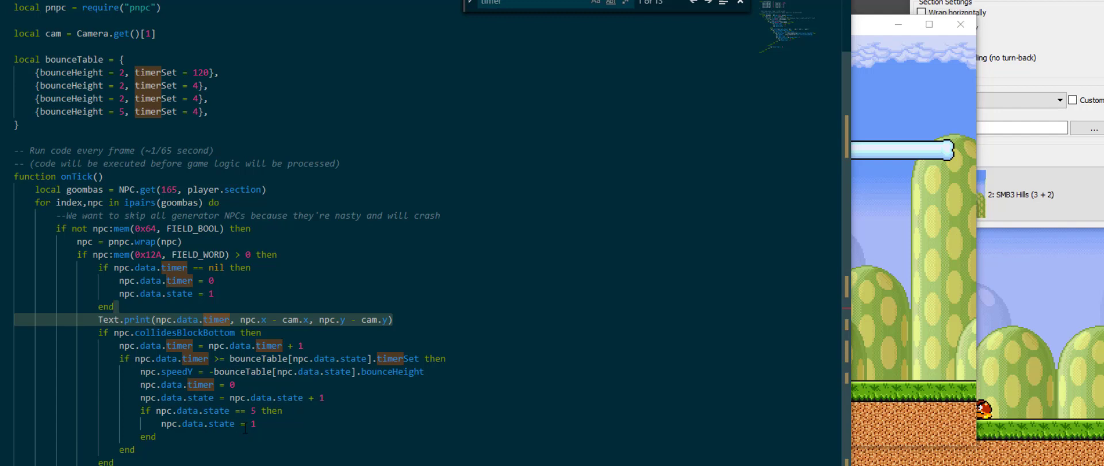
scroll(up, 3)
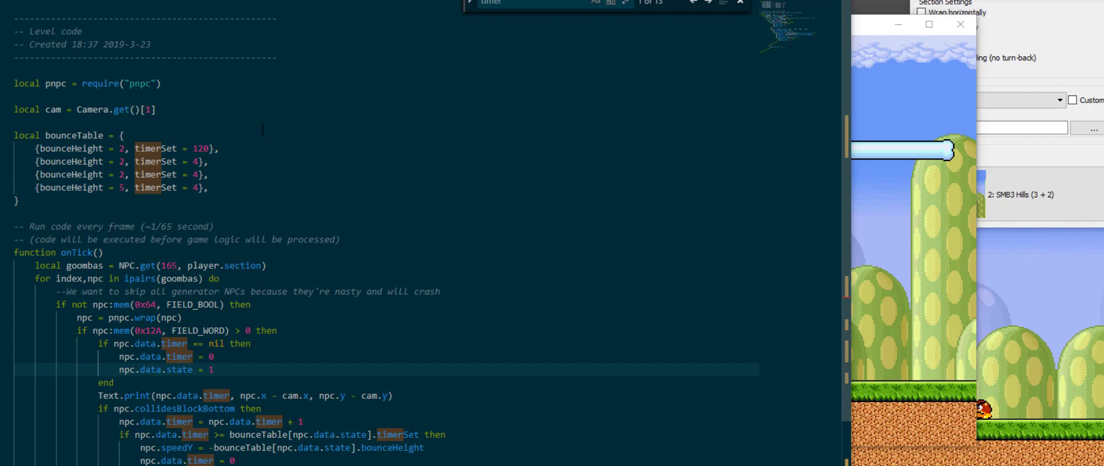
scroll(down, 3)
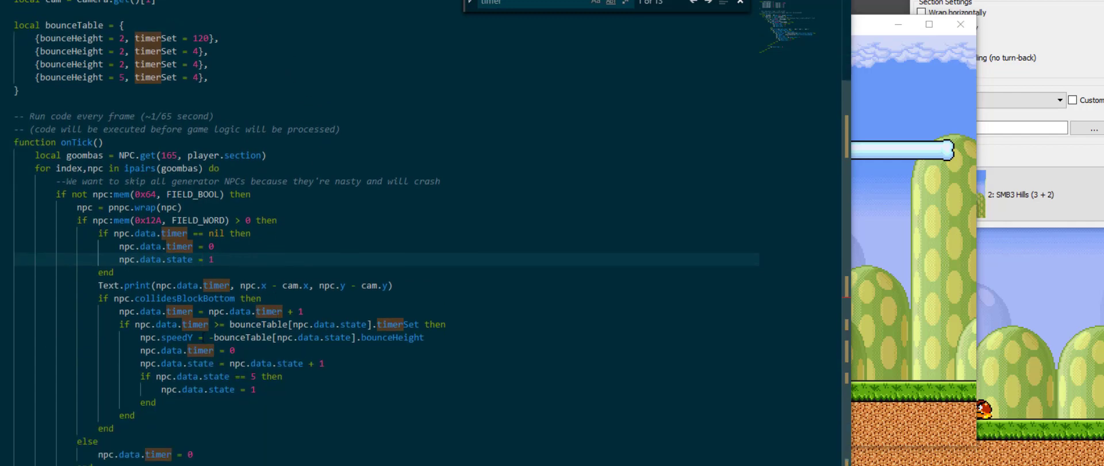